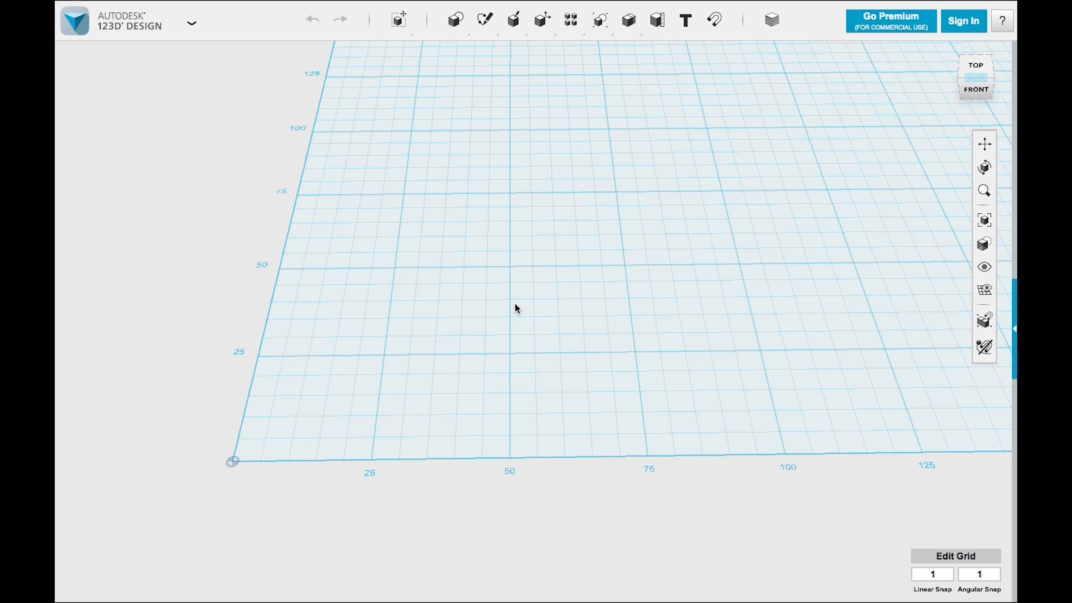
mouse_move(627, 282)
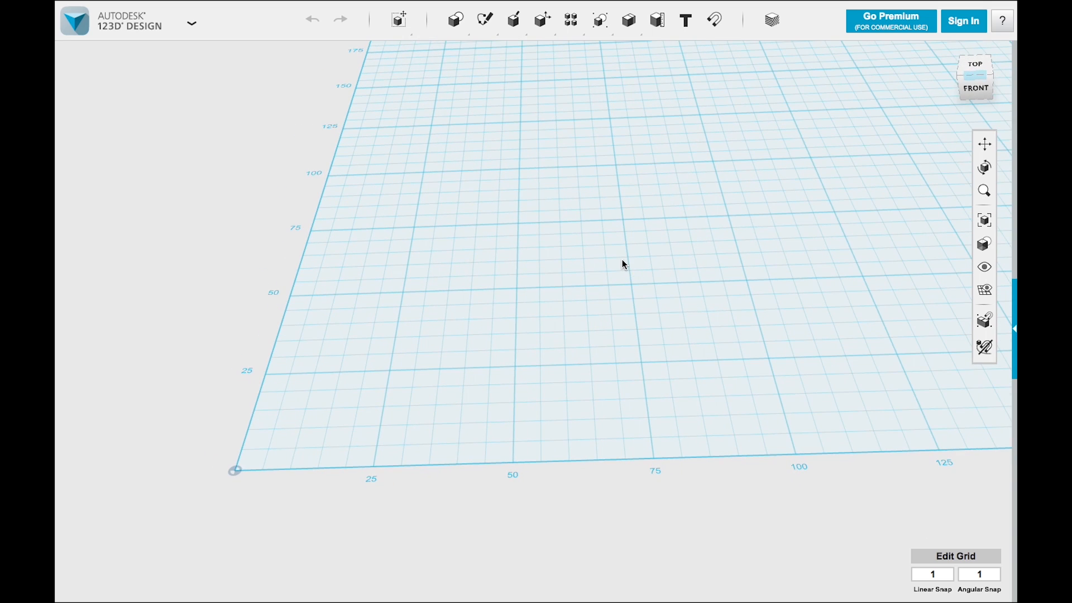
mouse_move(537, 50)
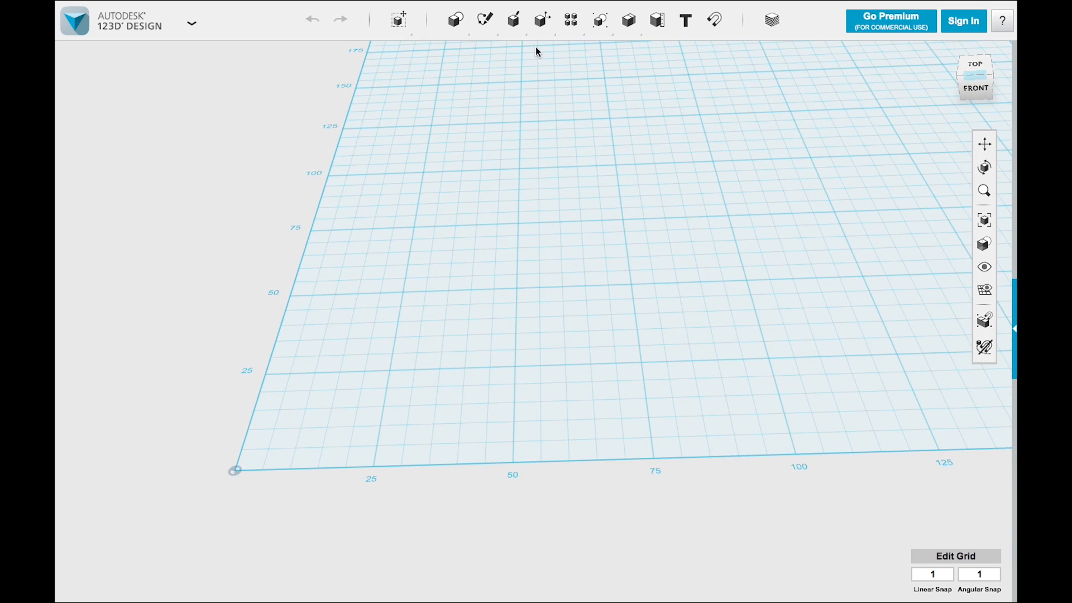
mouse_move(515, 54)
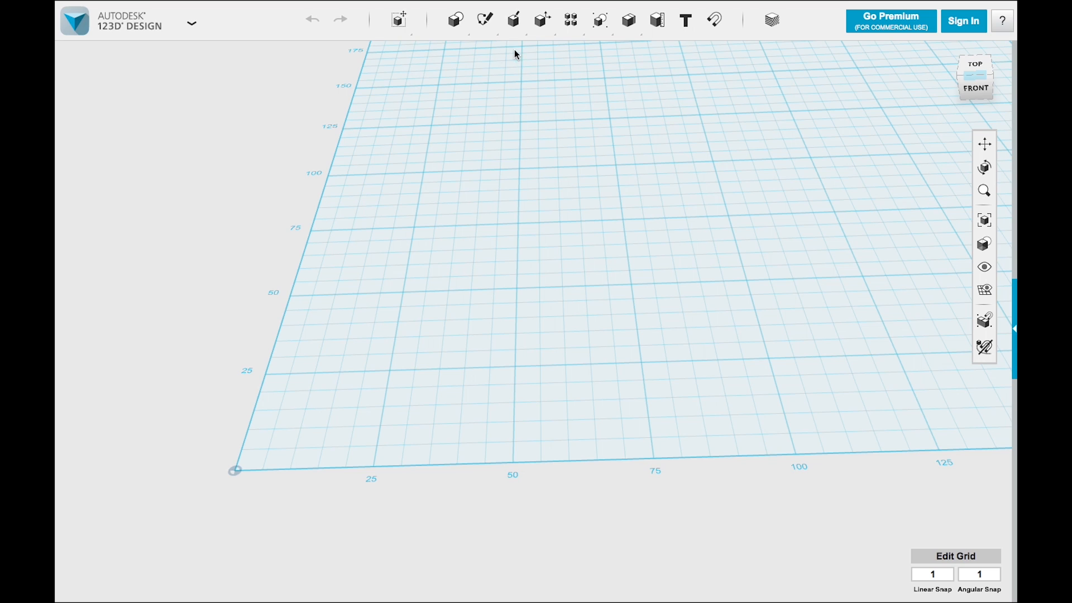
Step: Sketch two circles of radius 32 and 35 sharing one centre on the grid
left_click(453, 18)
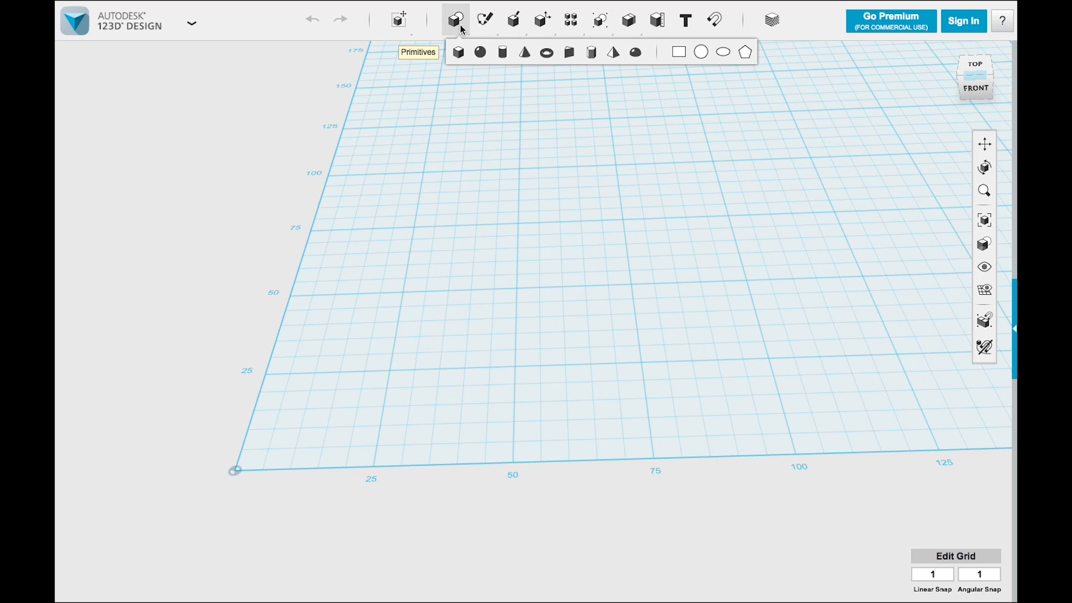
mouse_move(700, 52)
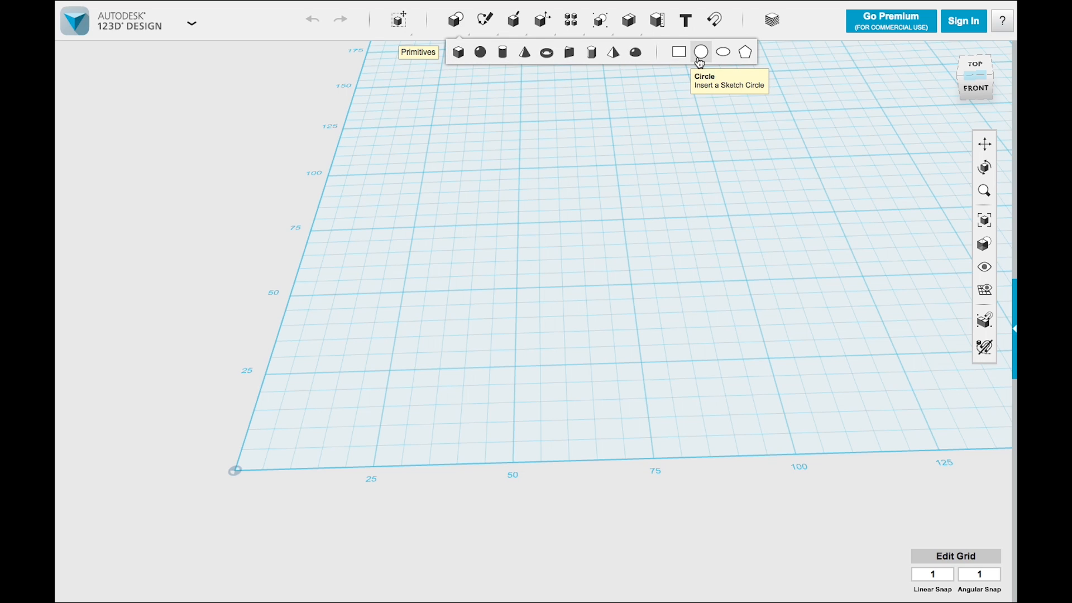
left_click(698, 51)
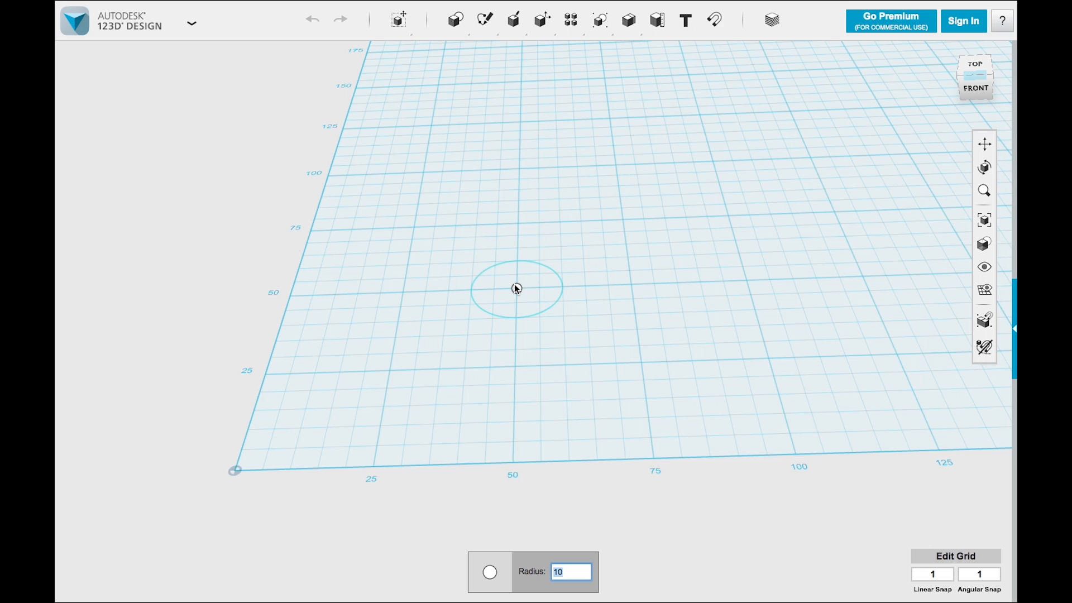
type("32")
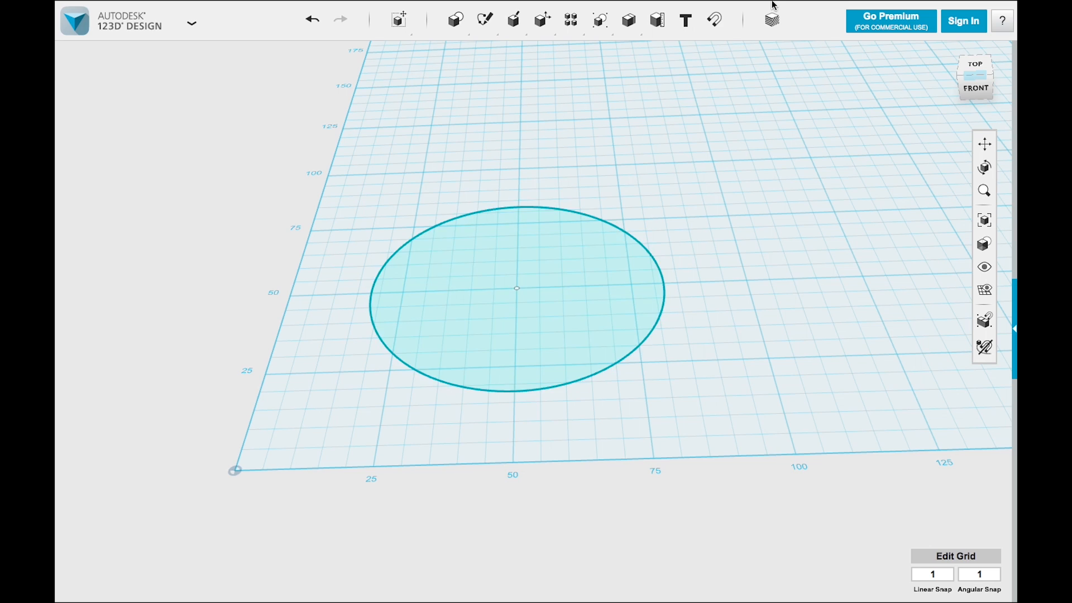
left_click(600, 19)
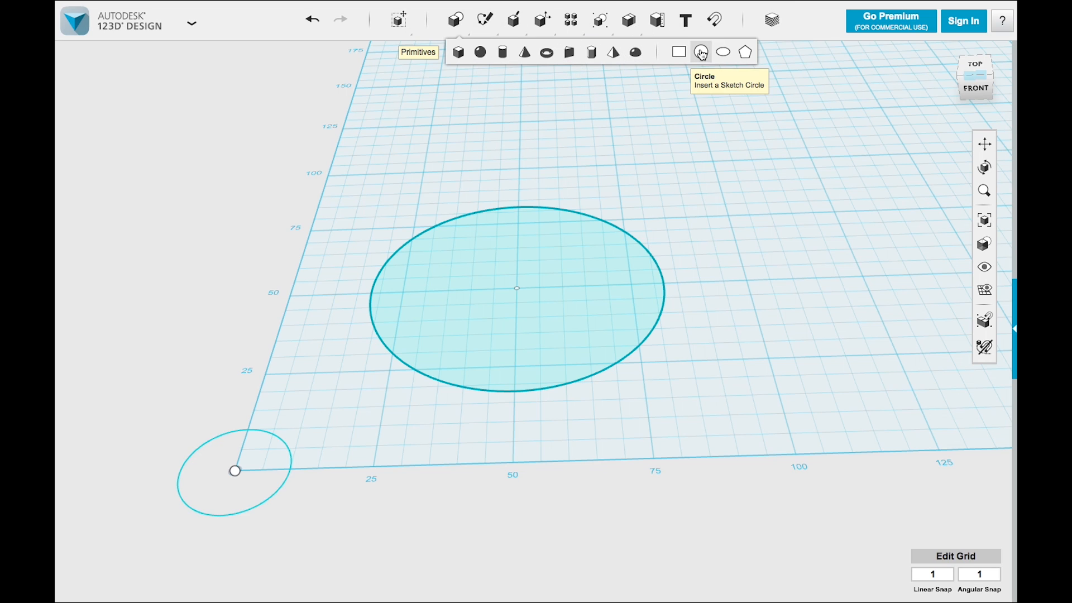
left_click(516, 288)
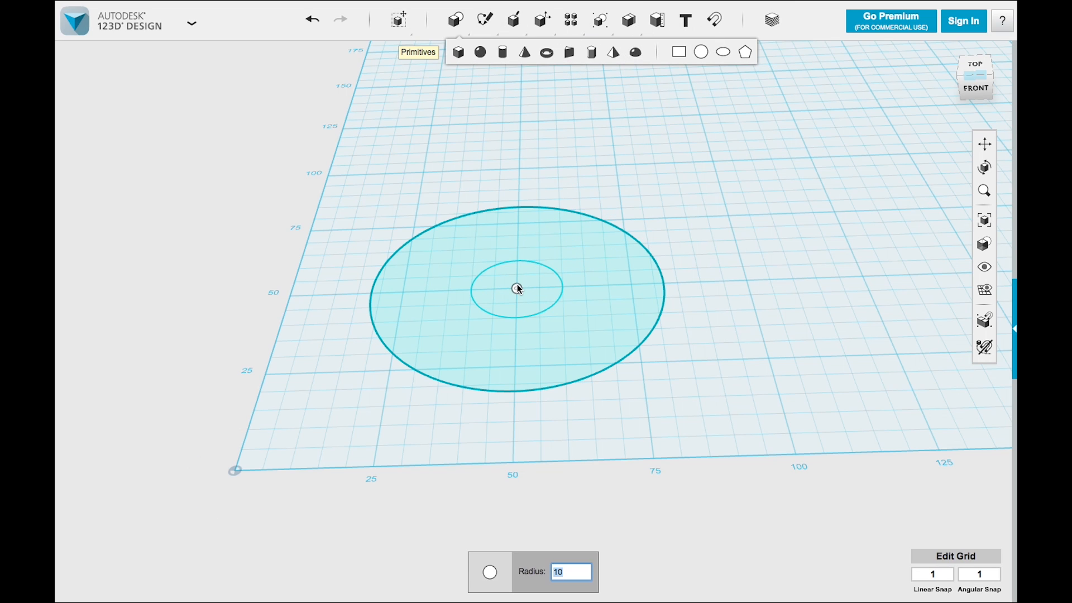
type("35")
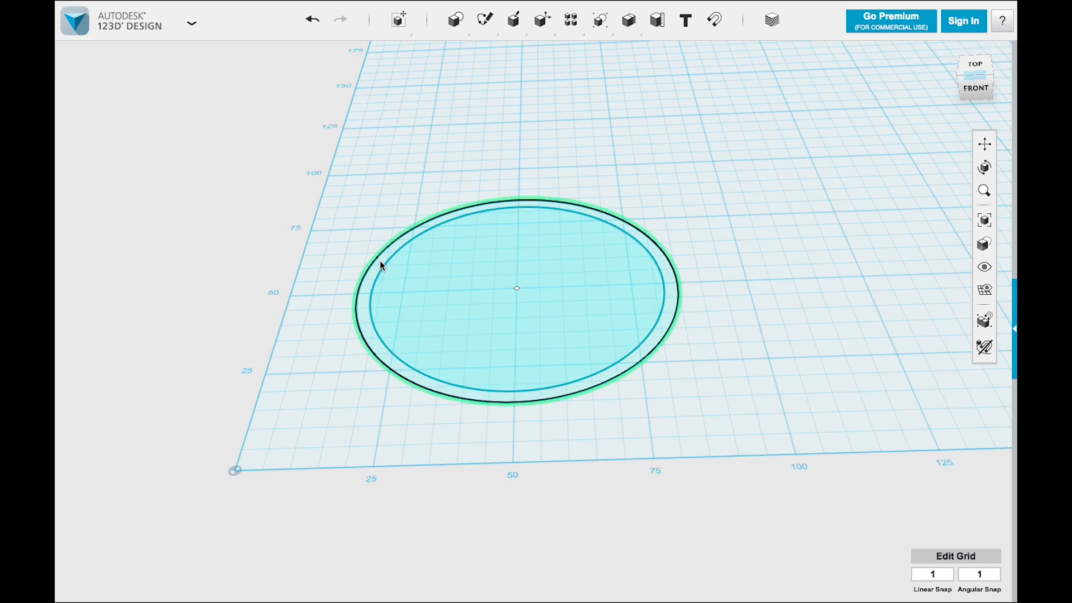
mouse_move(538, 279)
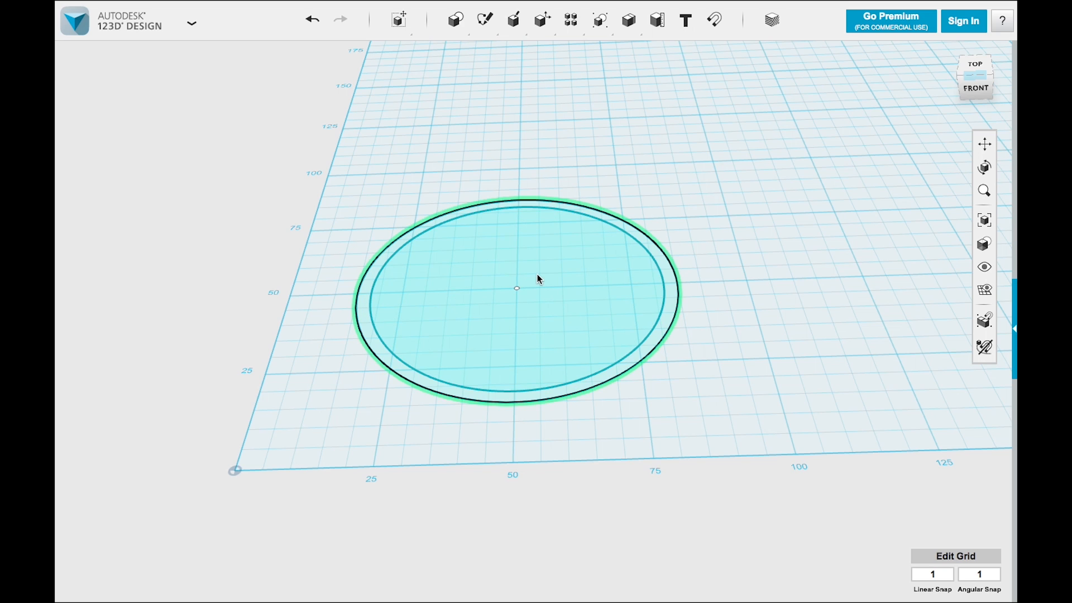
Step: Add concentric circles of radius 16 and 19 at the centre, then deselect
left_click(455, 19)
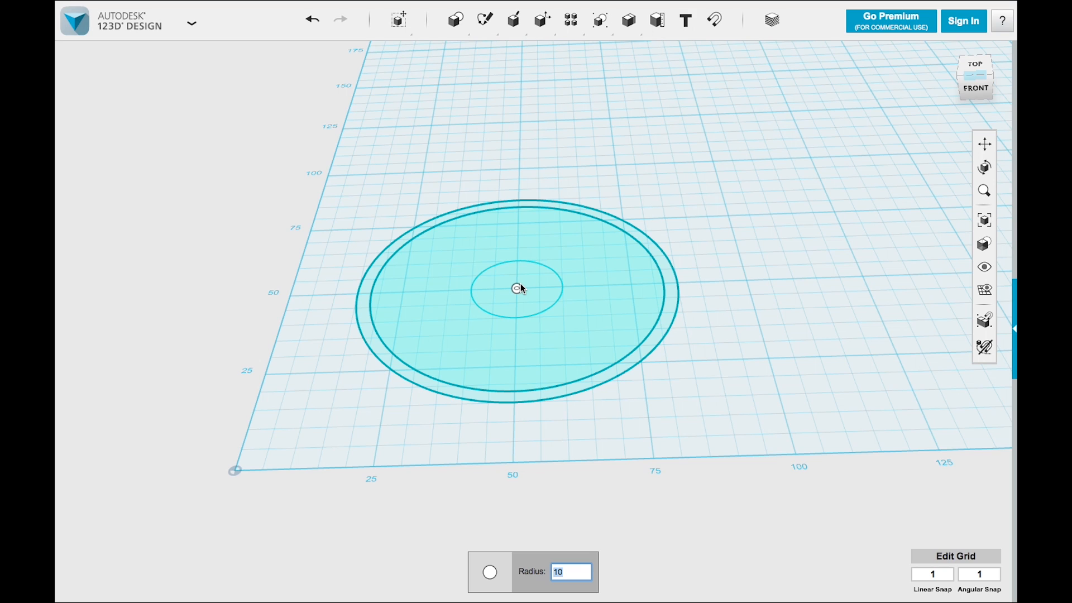
type("16")
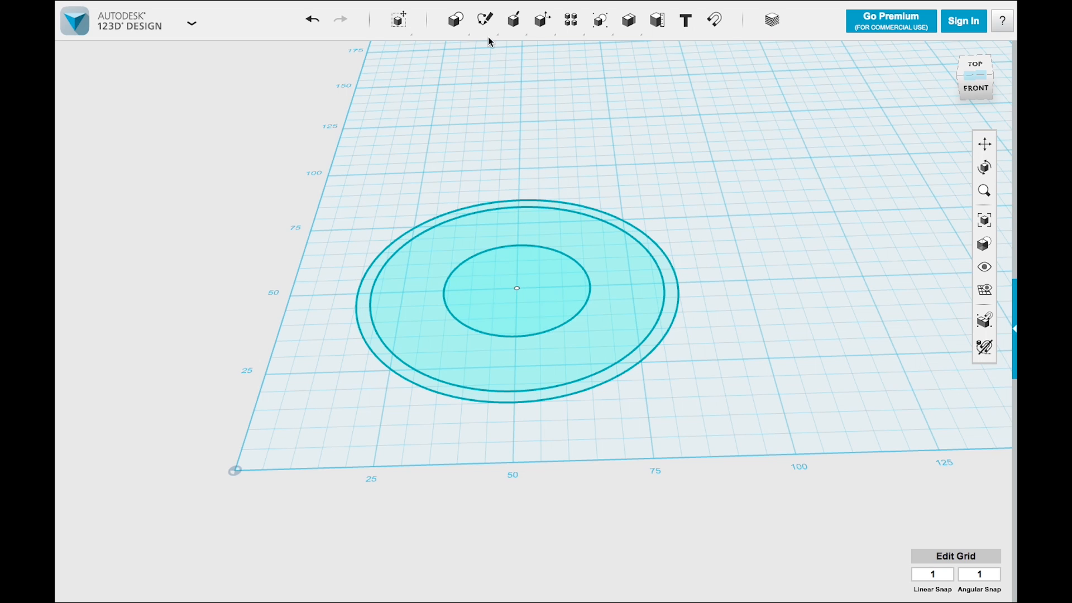
left_click(452, 19)
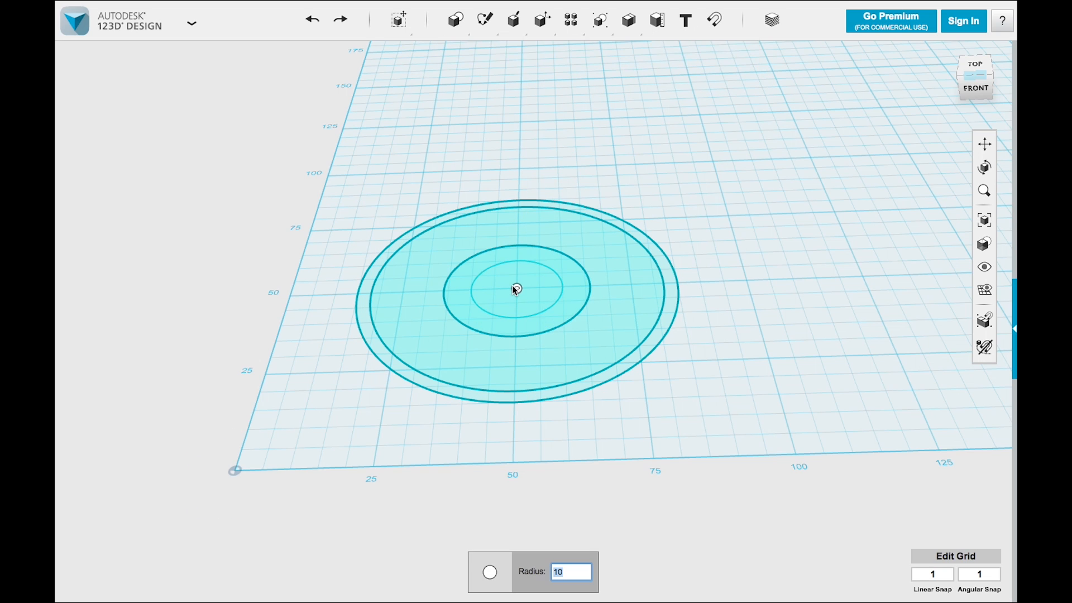
type("19")
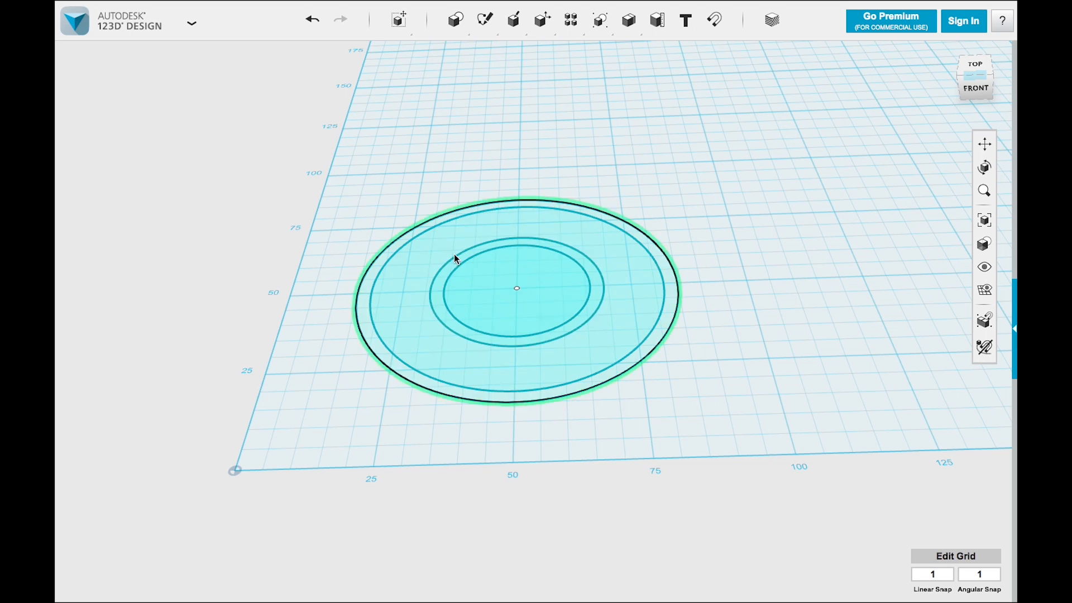
left_click(763, 301)
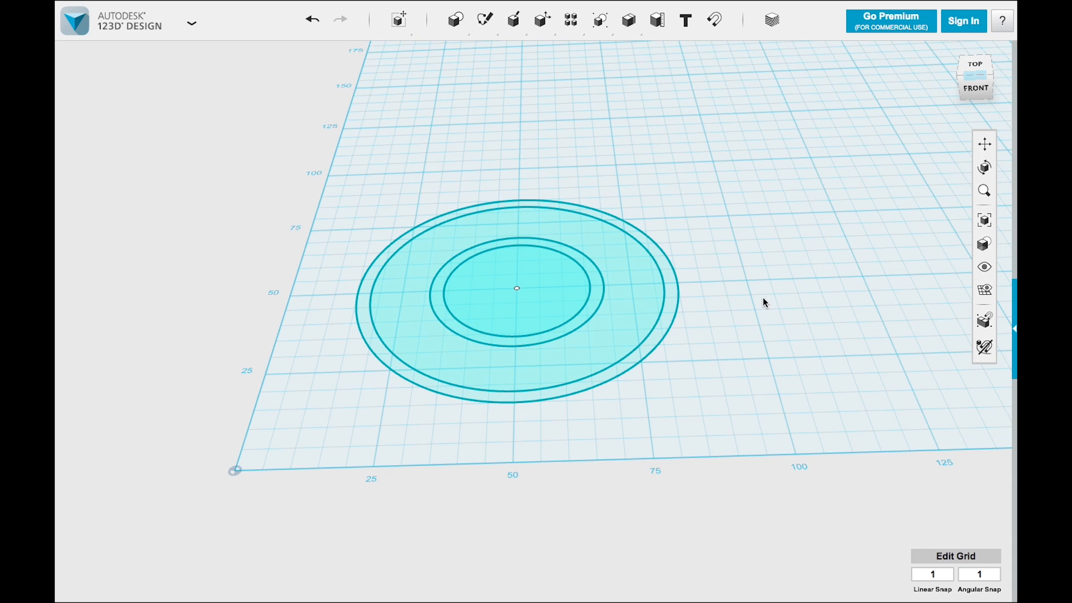
mouse_move(637, 170)
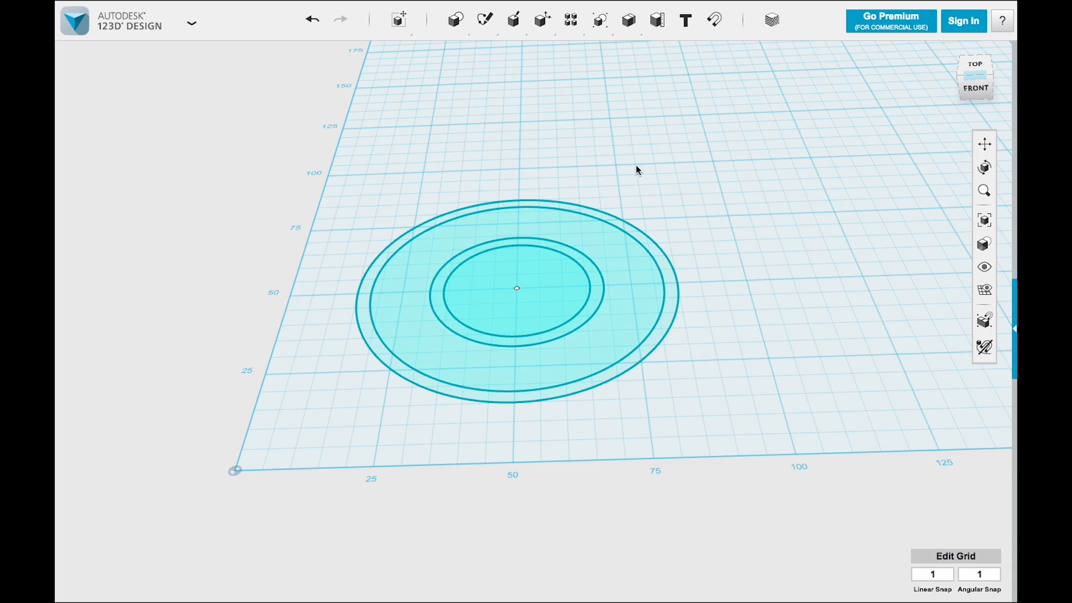
Step: Extrude the outer ring into a cylinder, extrude its top ring to hollow it, and inspect
left_click(512, 18)
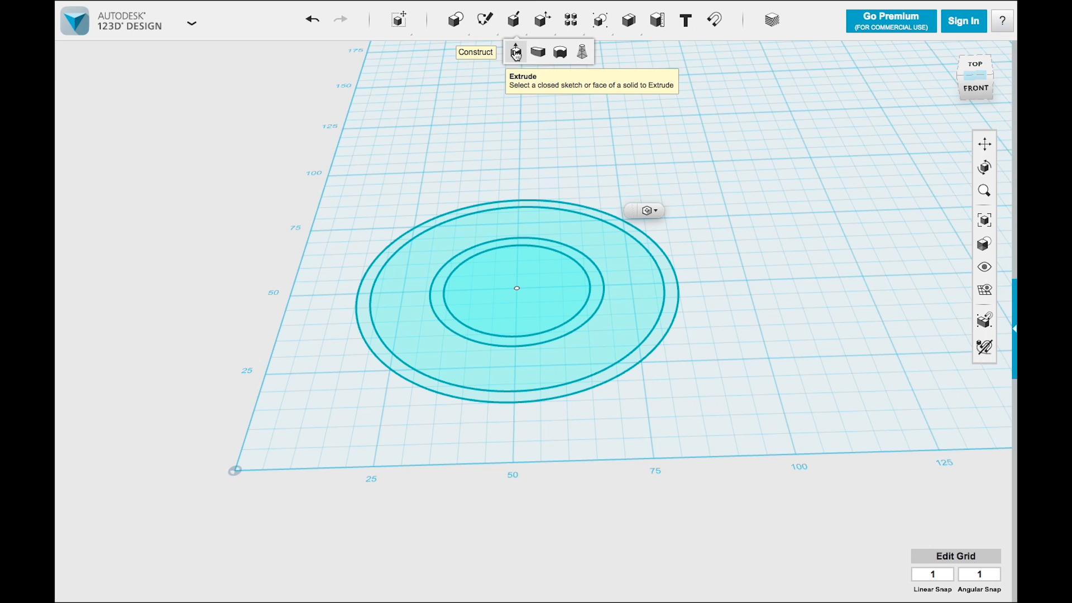
mouse_move(557, 207)
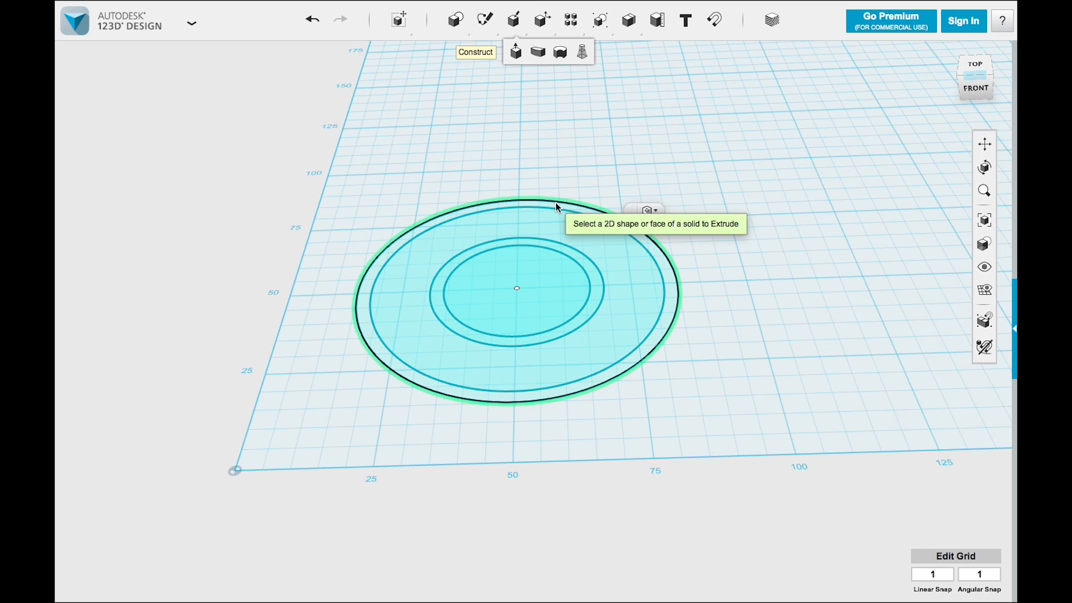
left_click(515, 287)
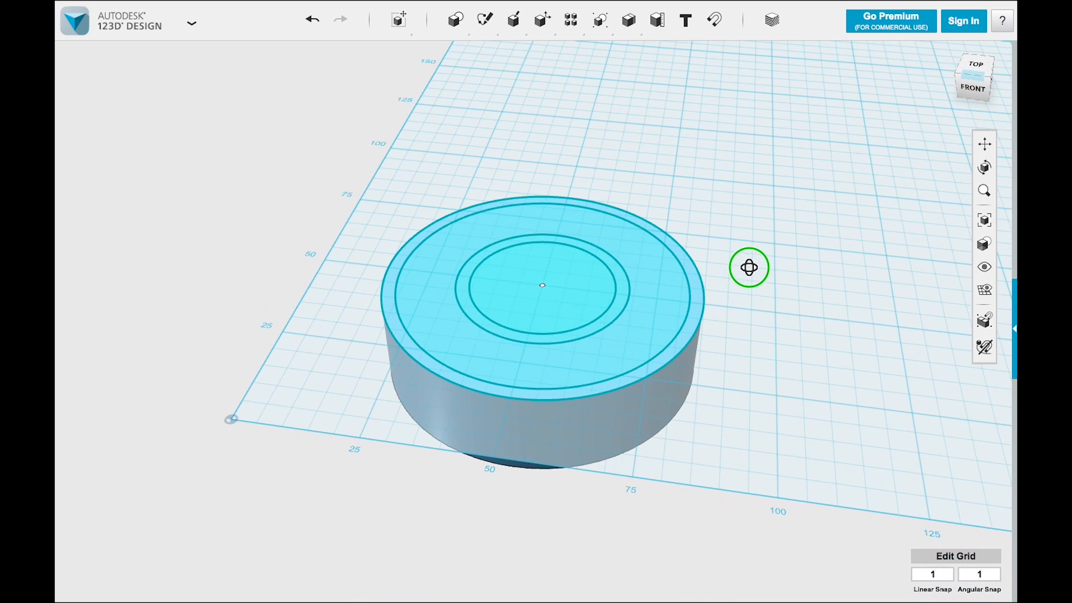
left_click(512, 18)
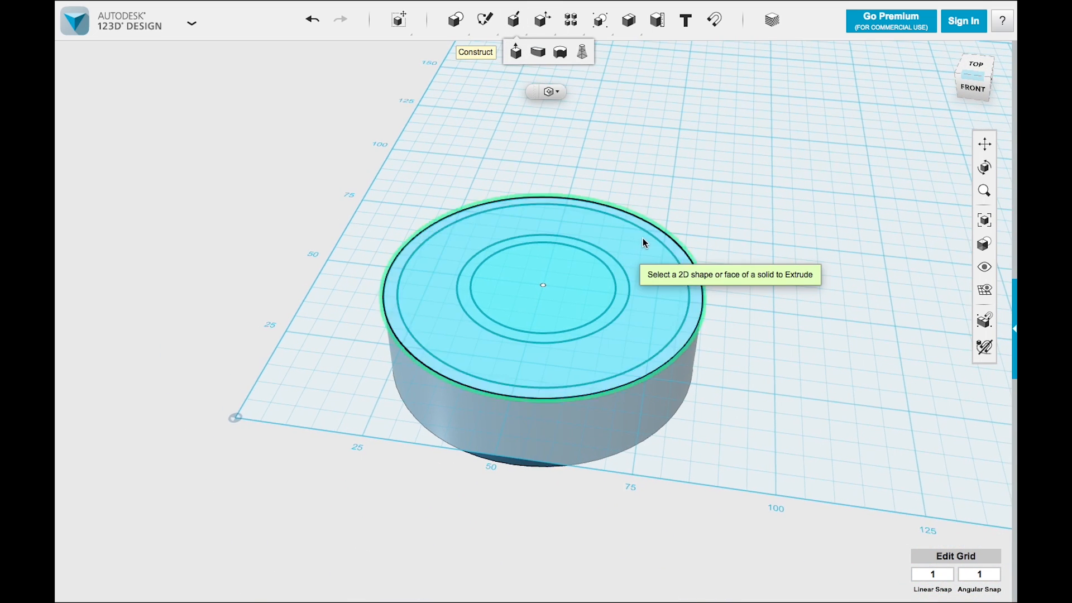
left_click(542, 284)
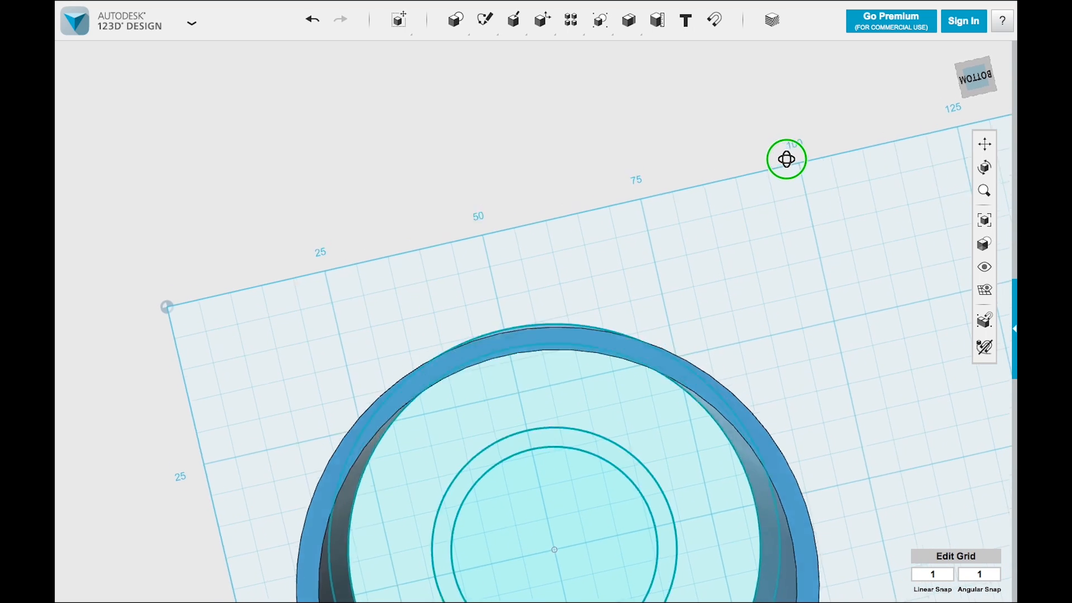
left_click_drag(786, 159, 807, 319)
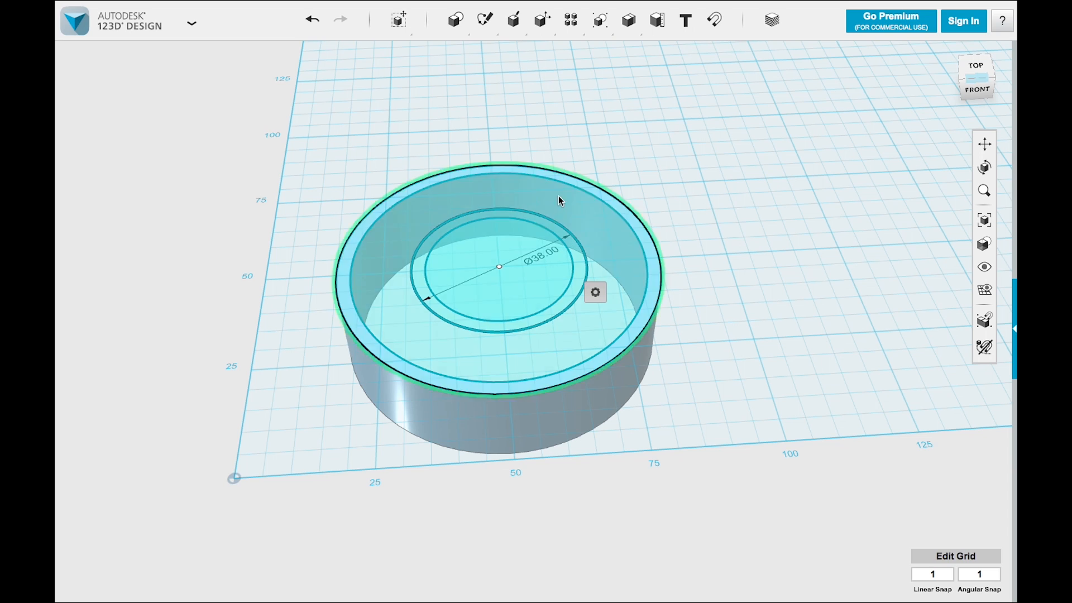
Step: Extrude the inner 16/19 circle pair upward into a taller hollow tube
left_click(512, 18)
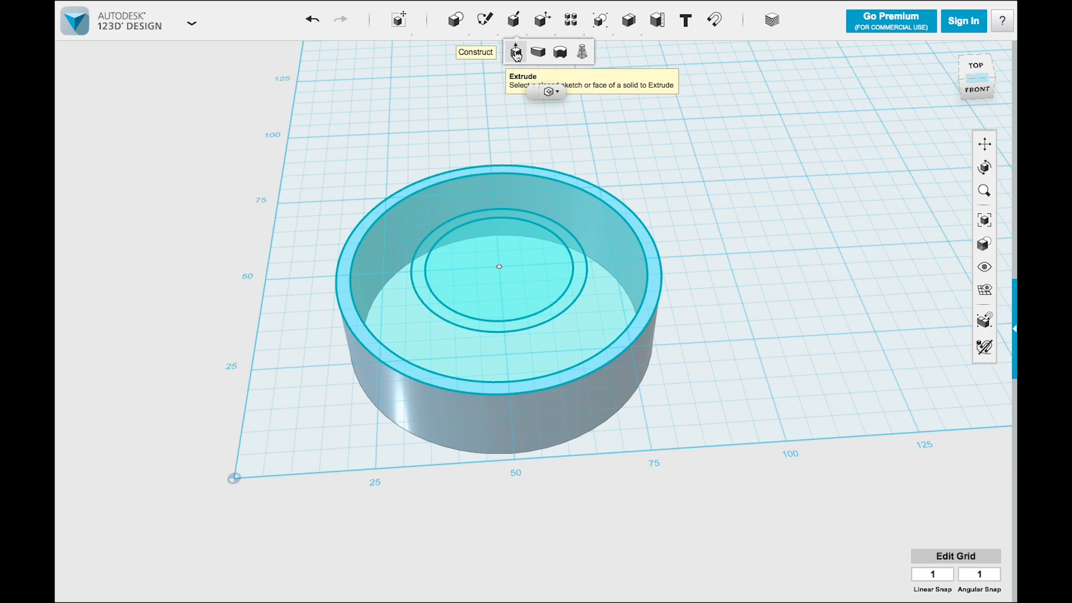
mouse_move(537, 209)
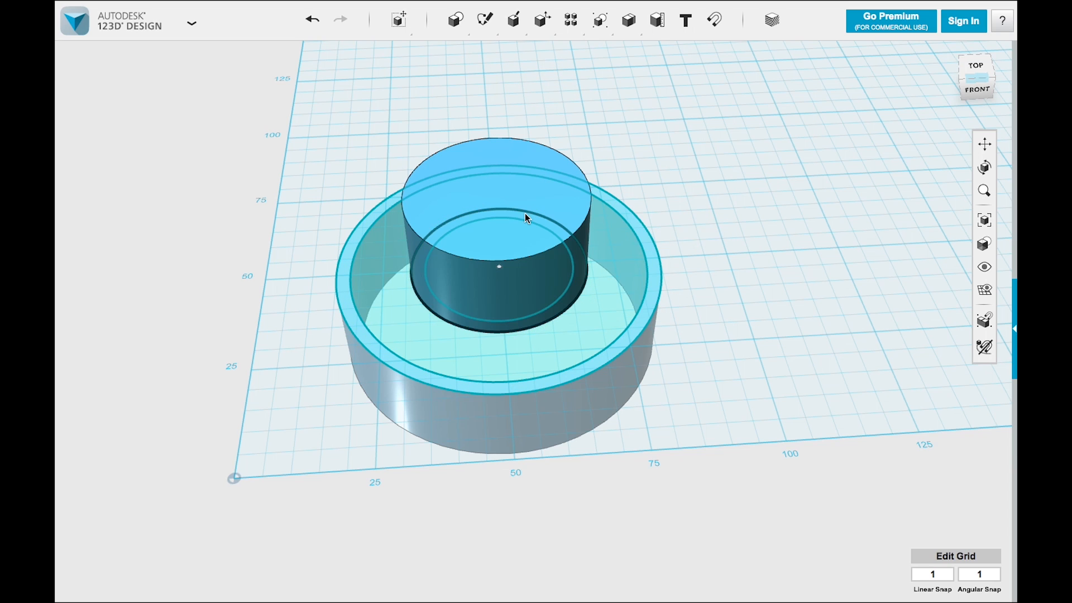
left_click(512, 19)
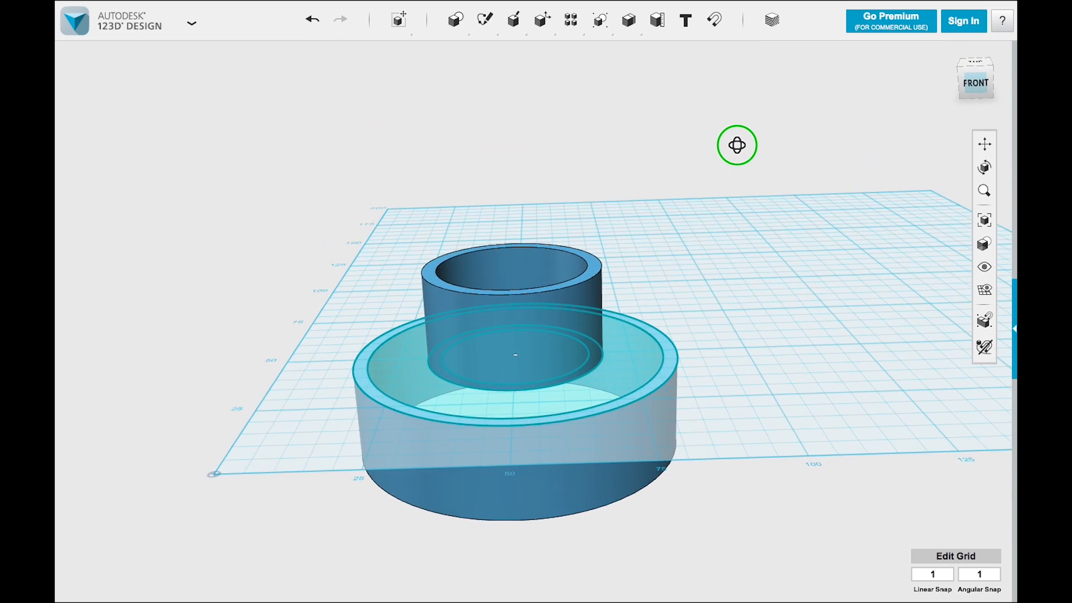
Step: Move the inner hollow tube straight up so it floats above the cup
left_click(573, 307)
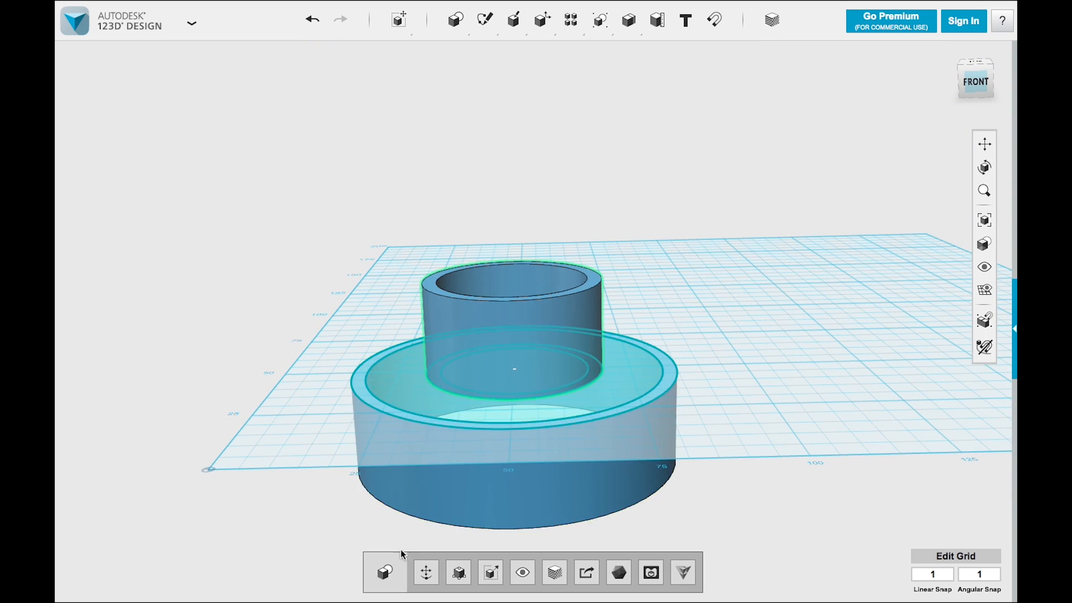
left_click(512, 365)
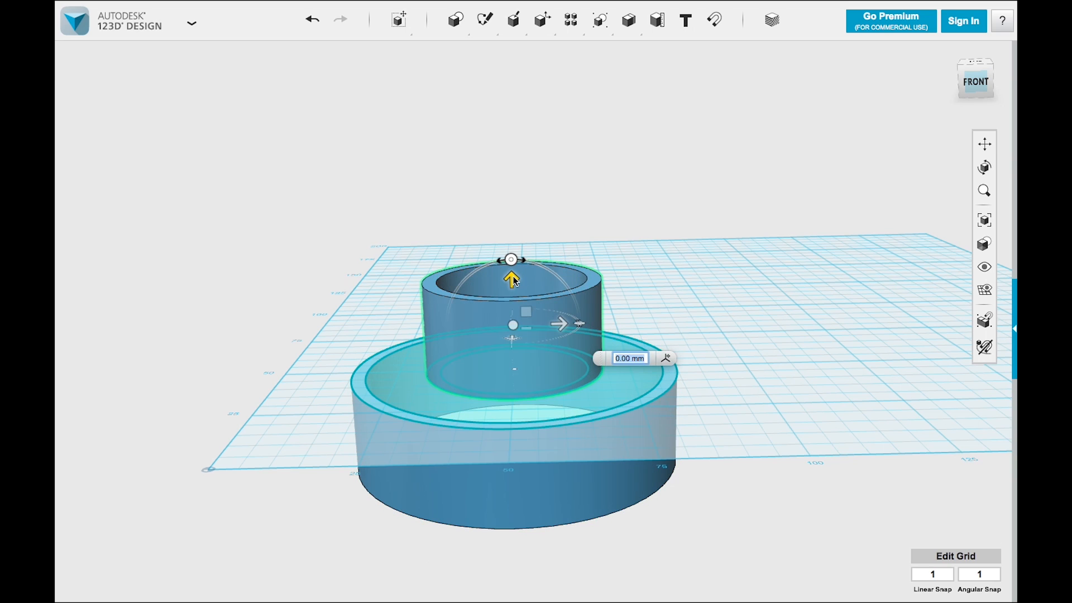
mouse_move(531, 294)
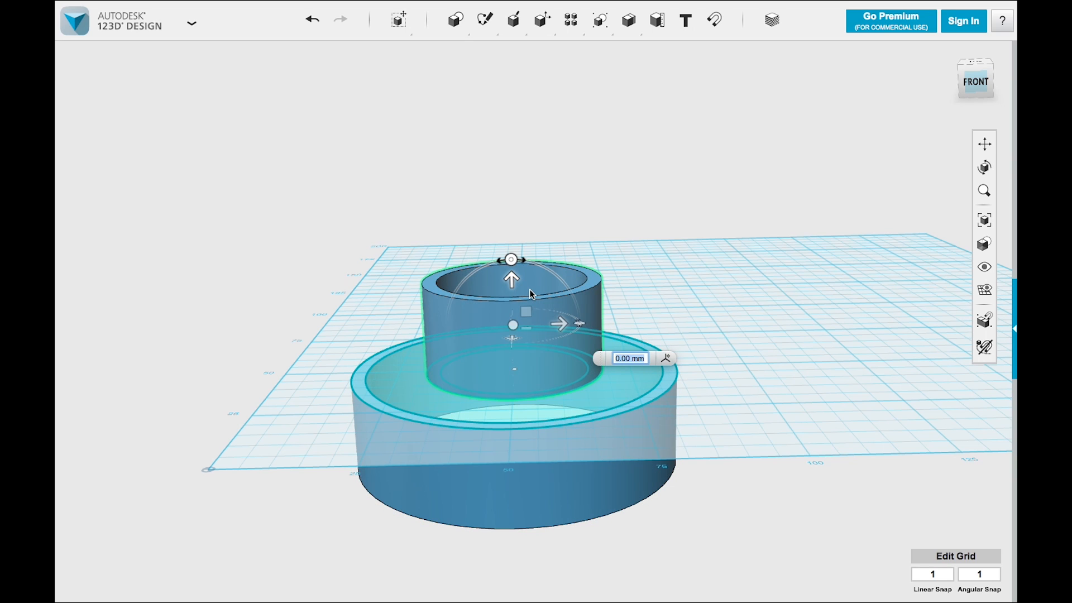
left_click_drag(511, 278, 507, 160)
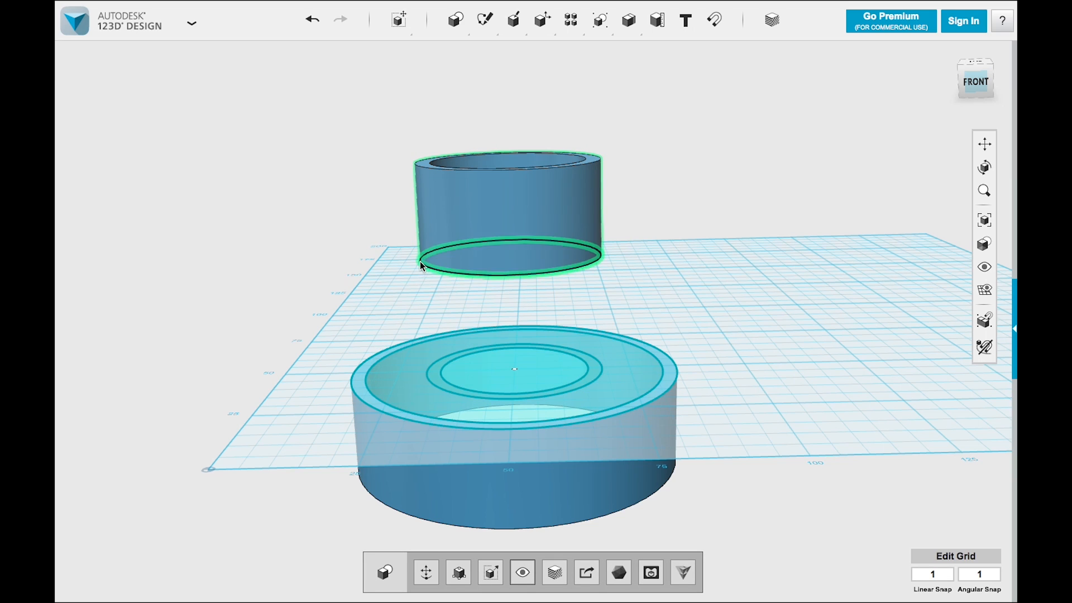
left_click(453, 18)
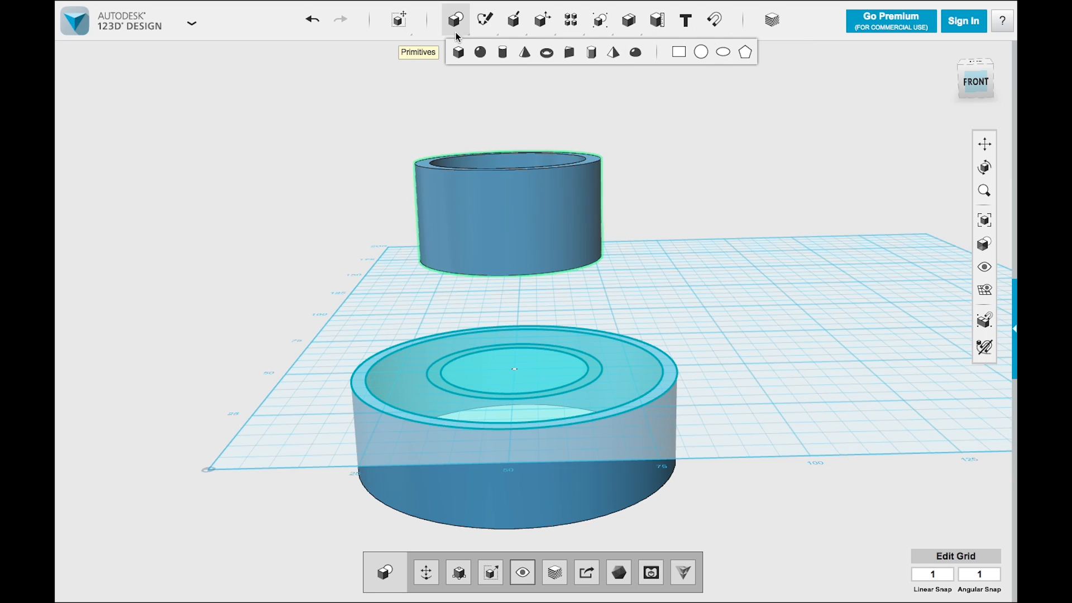
mouse_move(521, 51)
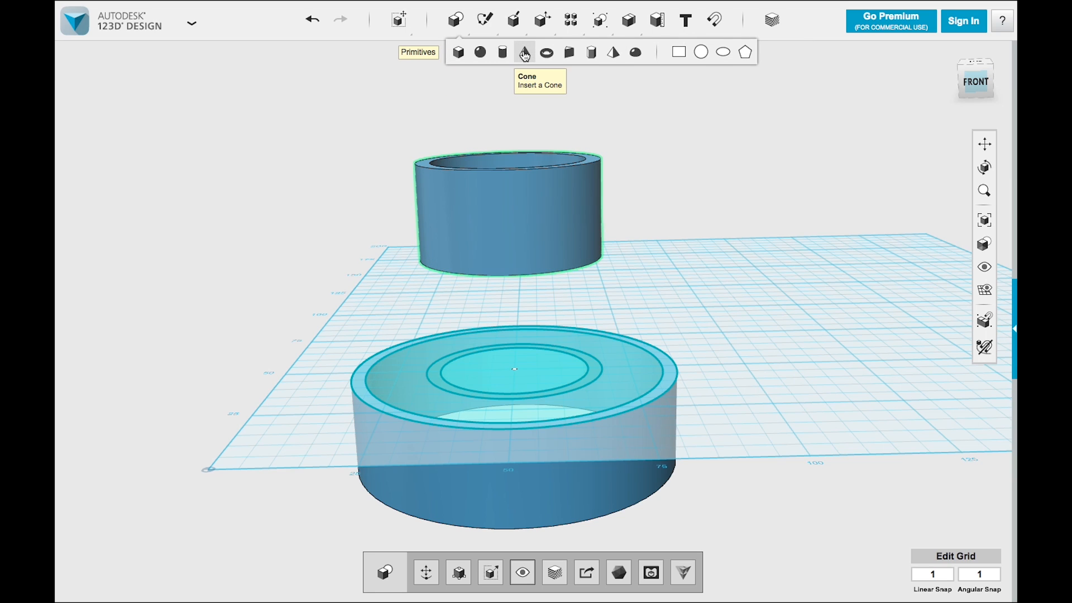
Step: Place a radius-35 cone at the base centre and raise its height to 60
left_click(521, 51)
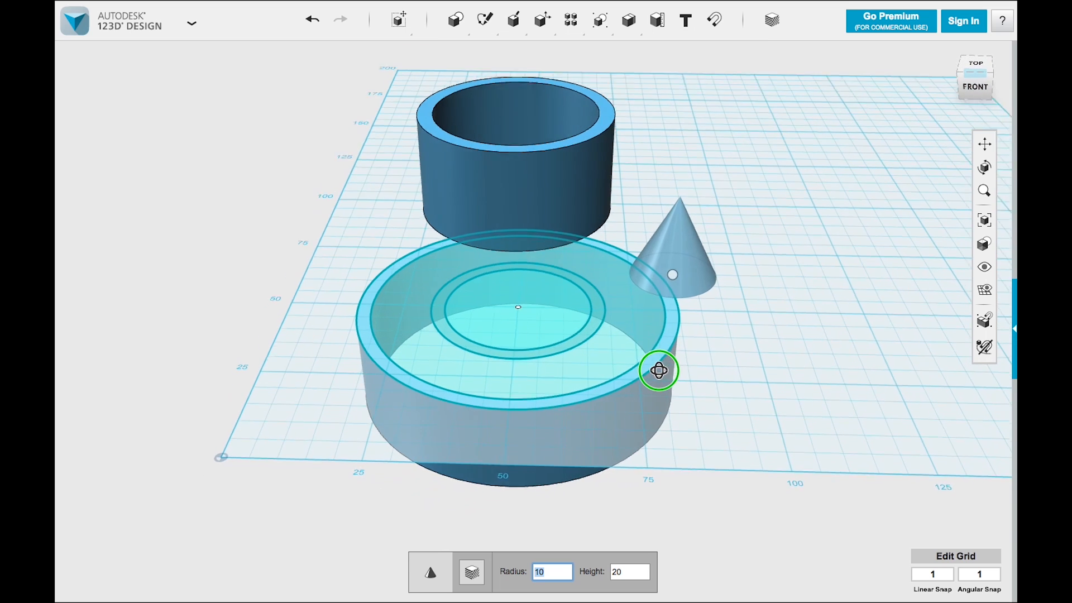
left_click_drag(660, 267, 518, 322)
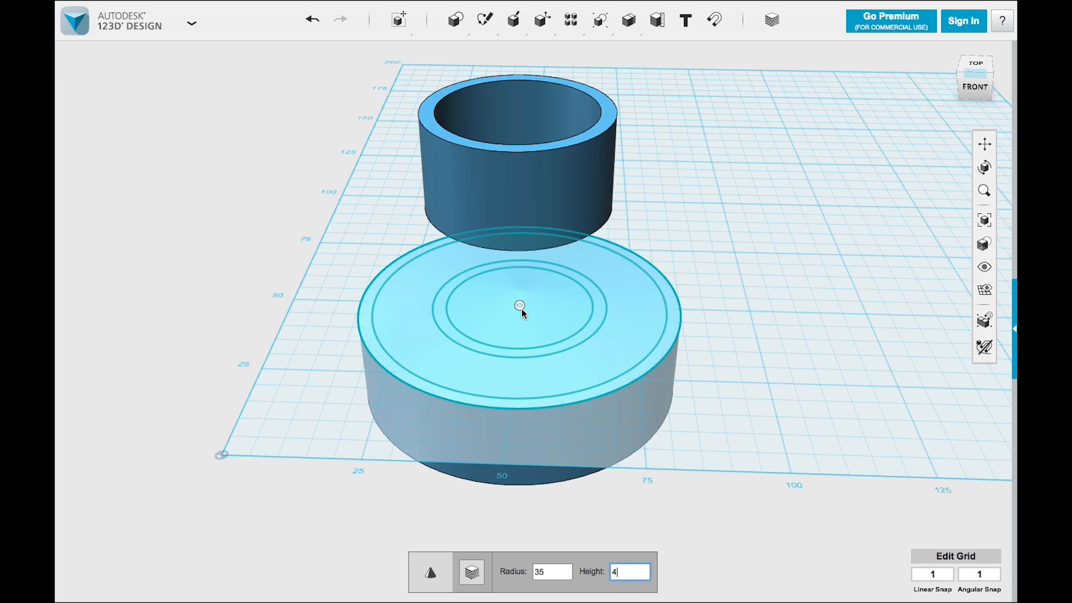
type("40")
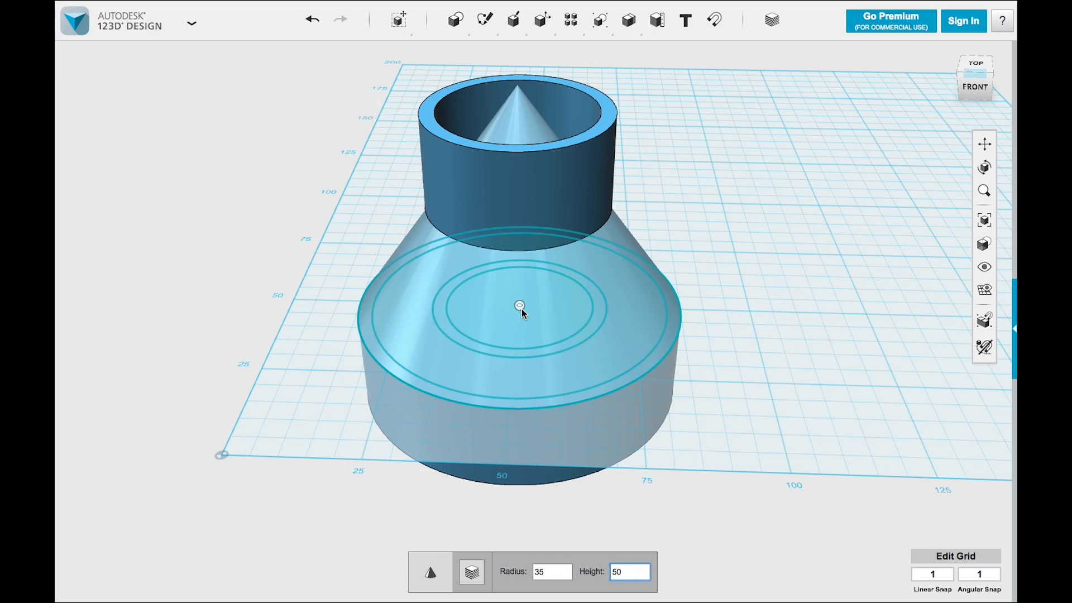
type("60")
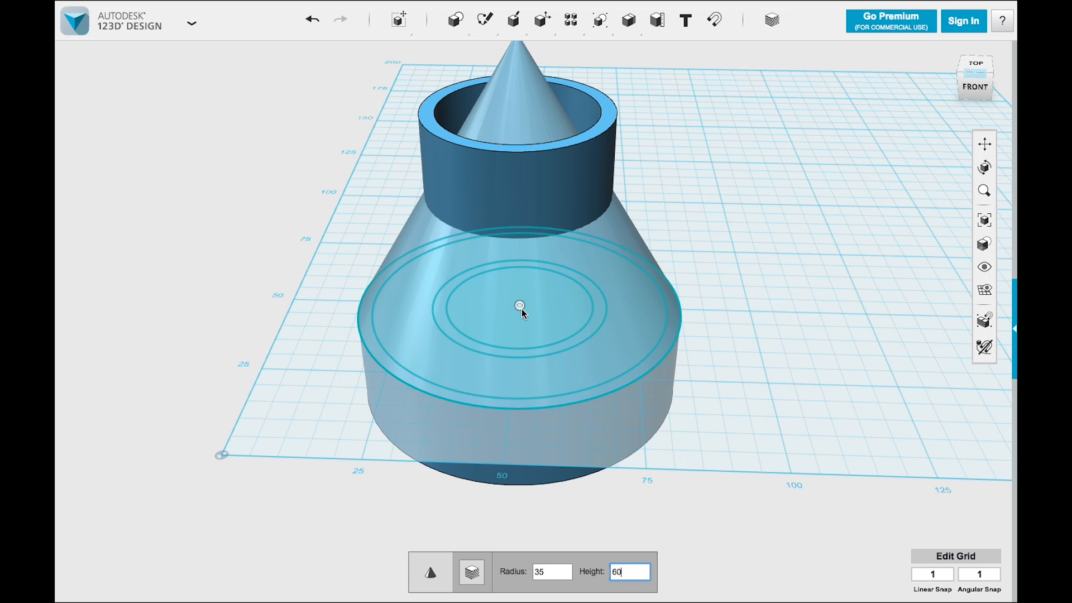
Step: Commit the 60-tall cone and orbit to view its side and underside
left_click(518, 308)
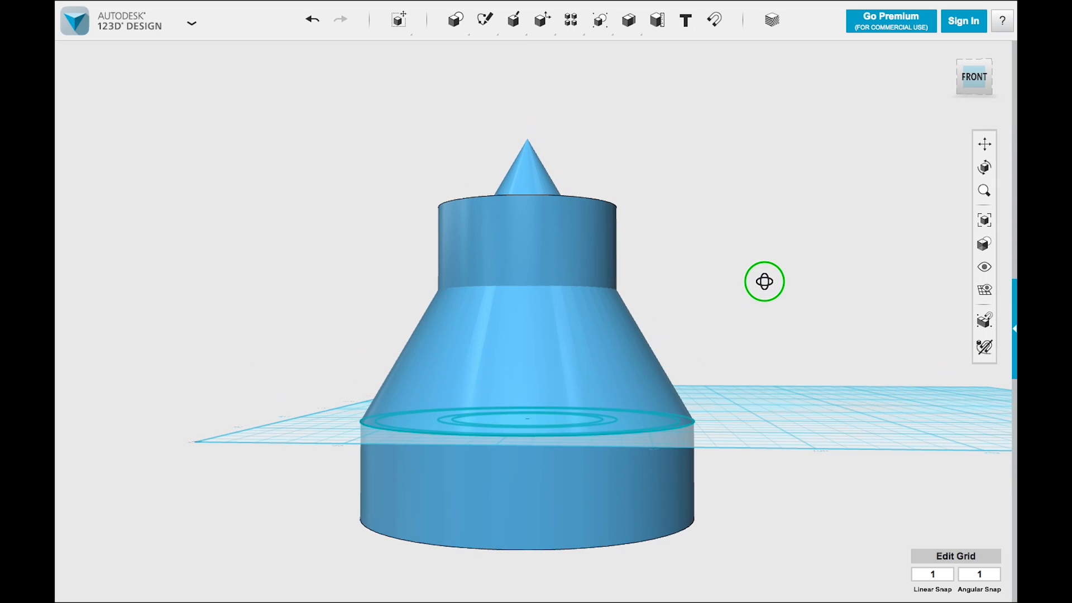
left_click_drag(764, 281, 642, 286)
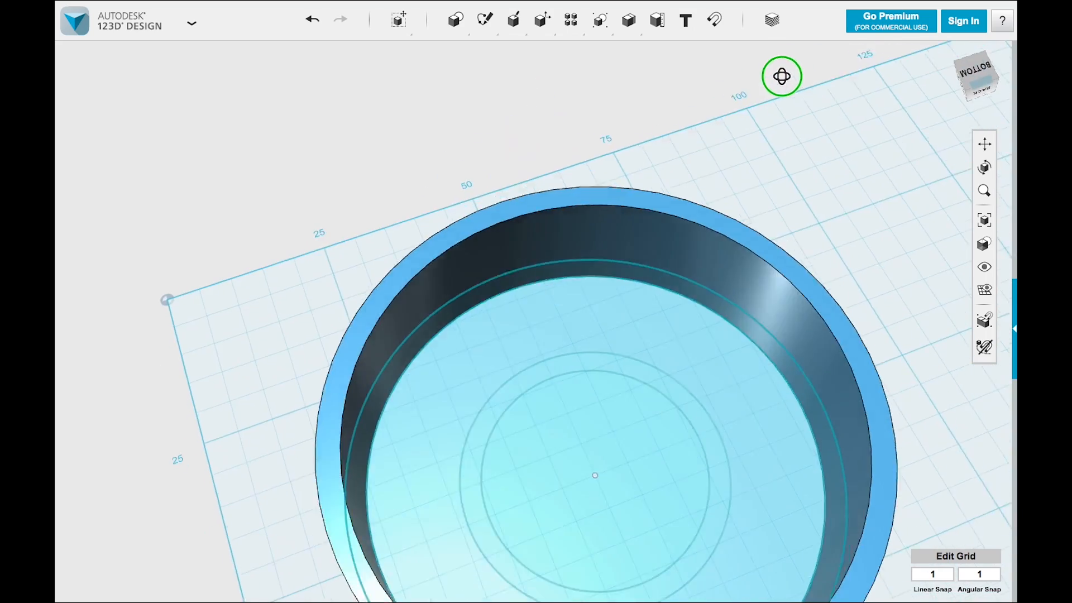
left_click_drag(782, 76, 777, 240)
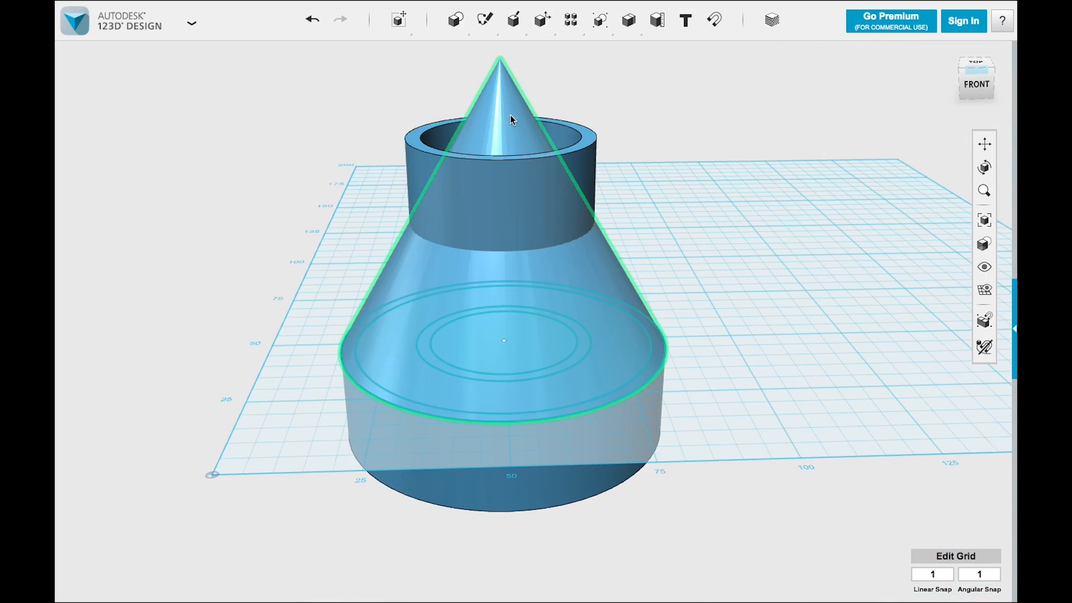
mouse_move(617, 318)
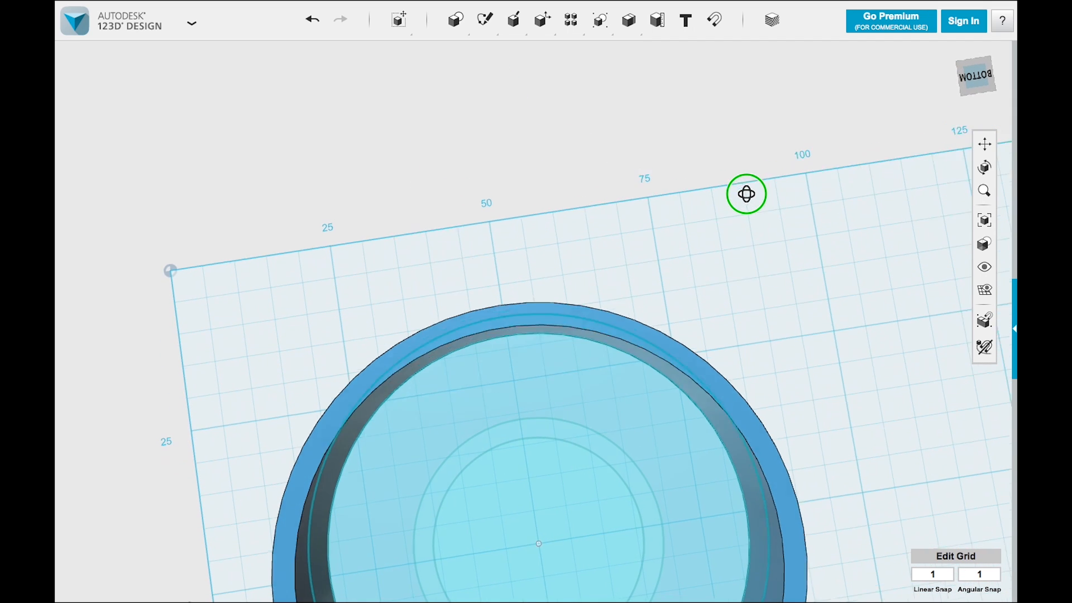
Step: Extrude the innermost centre circle 70 up through the model as a Subtract cut
left_click(513, 20)
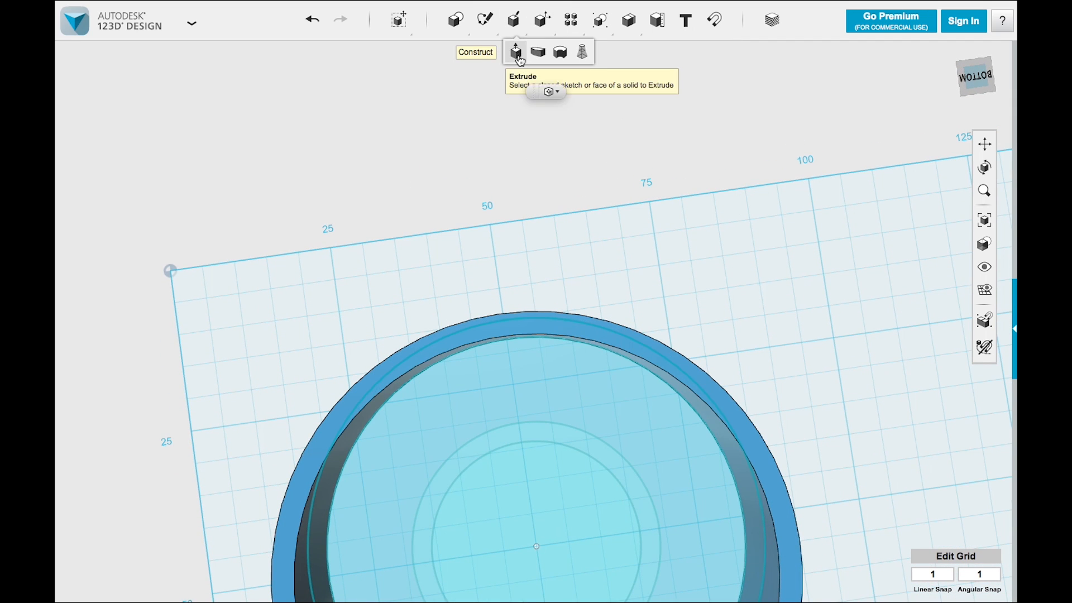
left_click(515, 50)
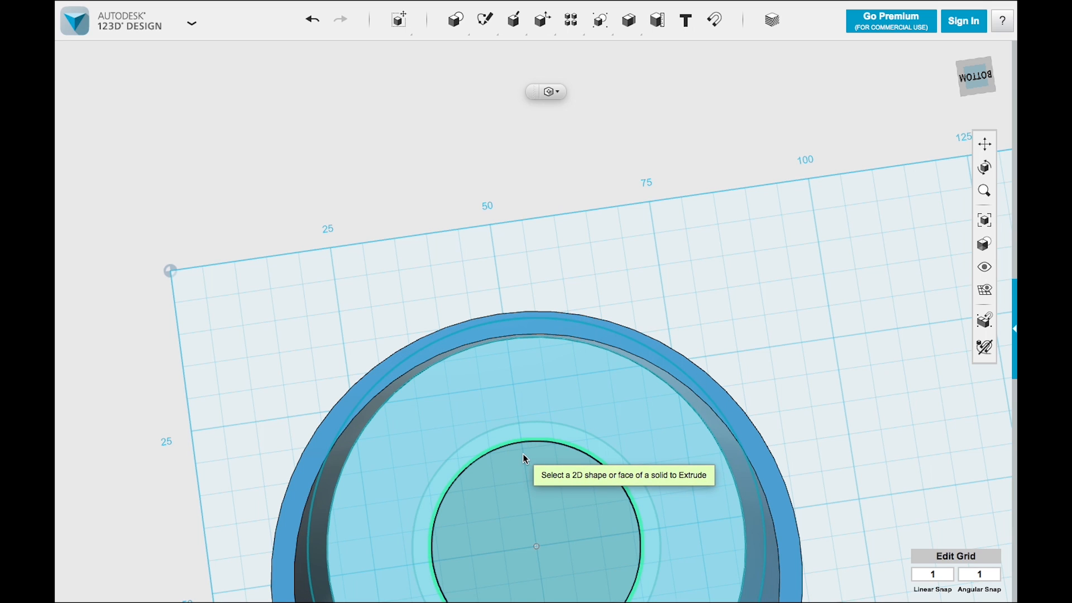
left_click_drag(536, 457, 818, 431)
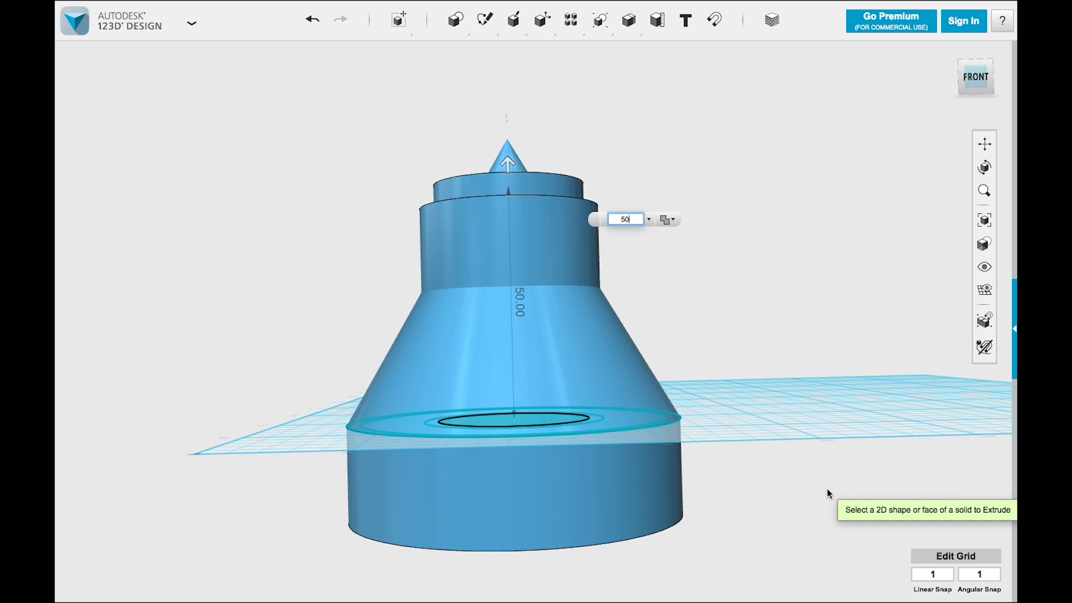
type("70")
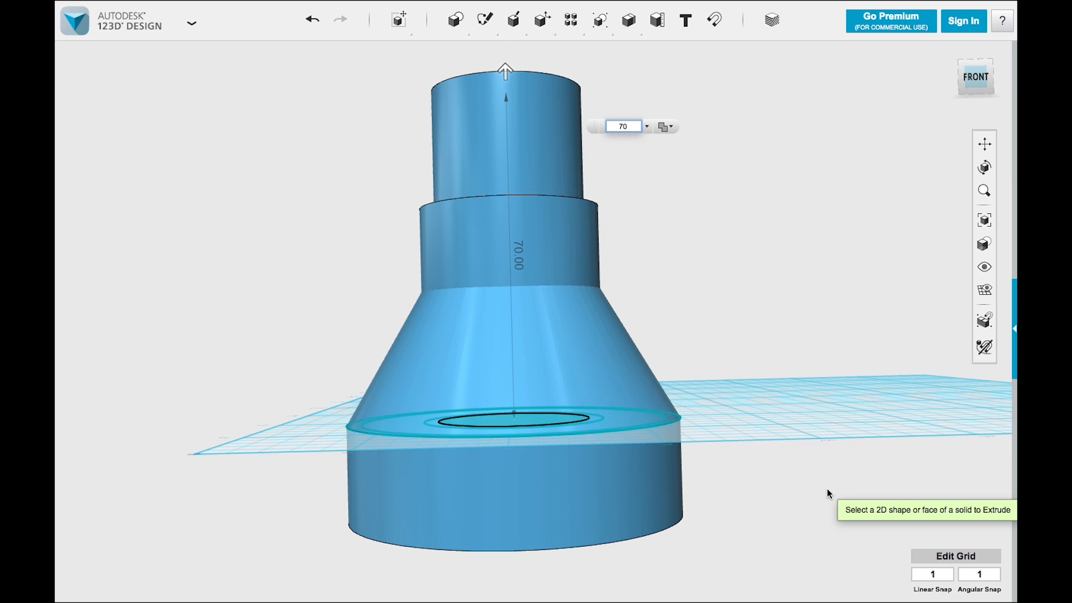
mouse_move(662, 127)
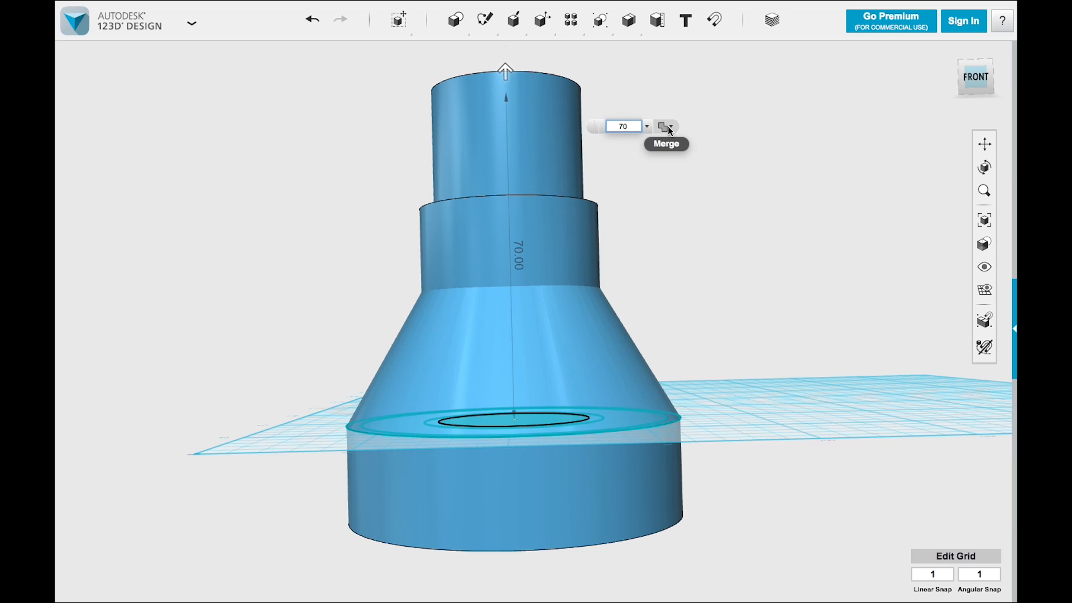
left_click(673, 127)
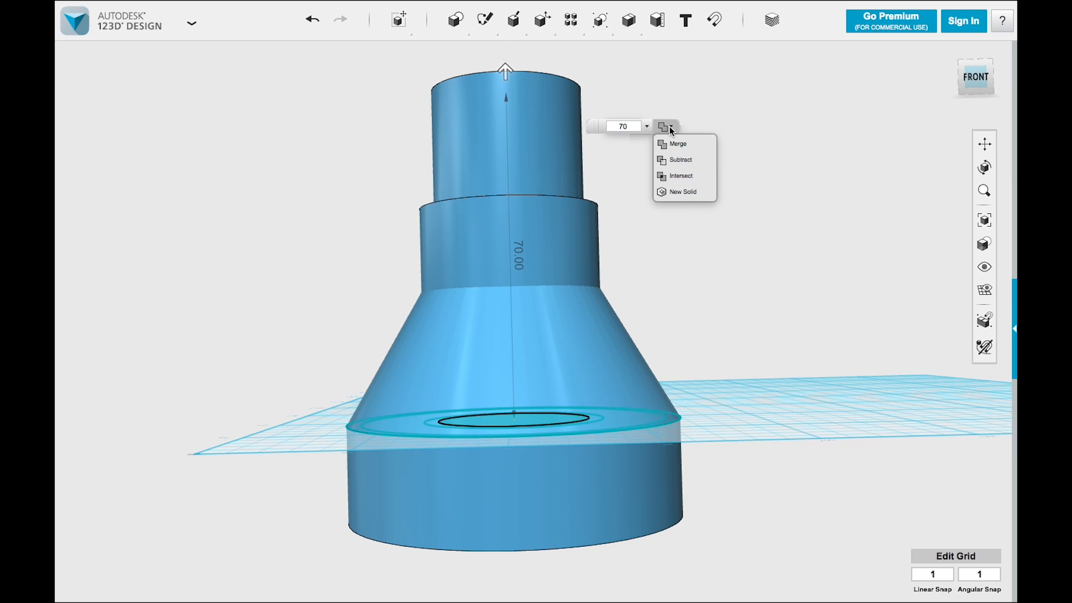
left_click(681, 160)
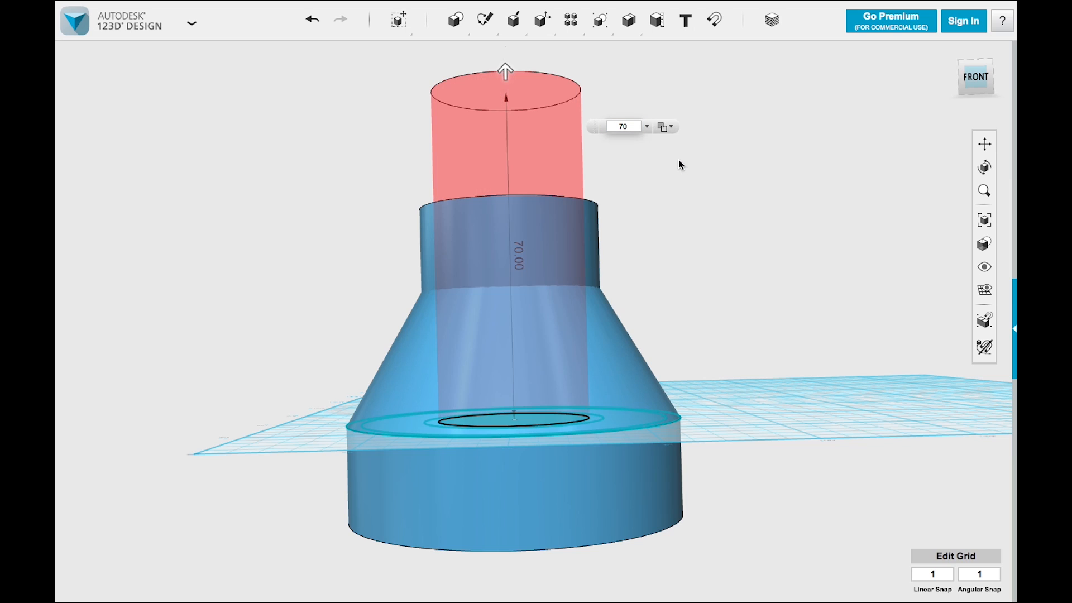
mouse_move(737, 209)
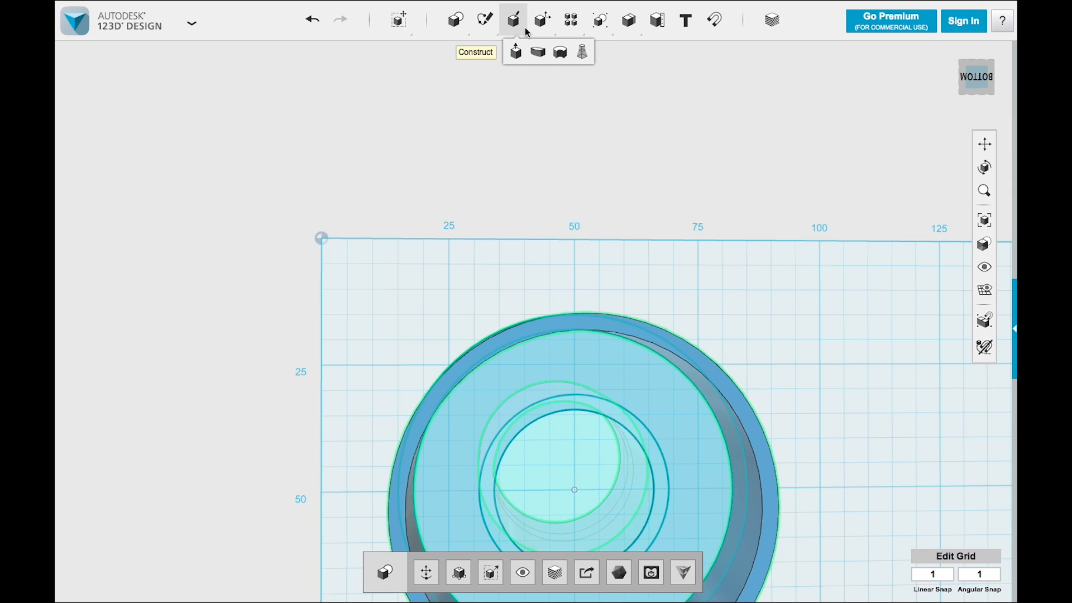
Step: Chamfer the inner bore edge with a chamfer distance of 10
left_click(543, 19)
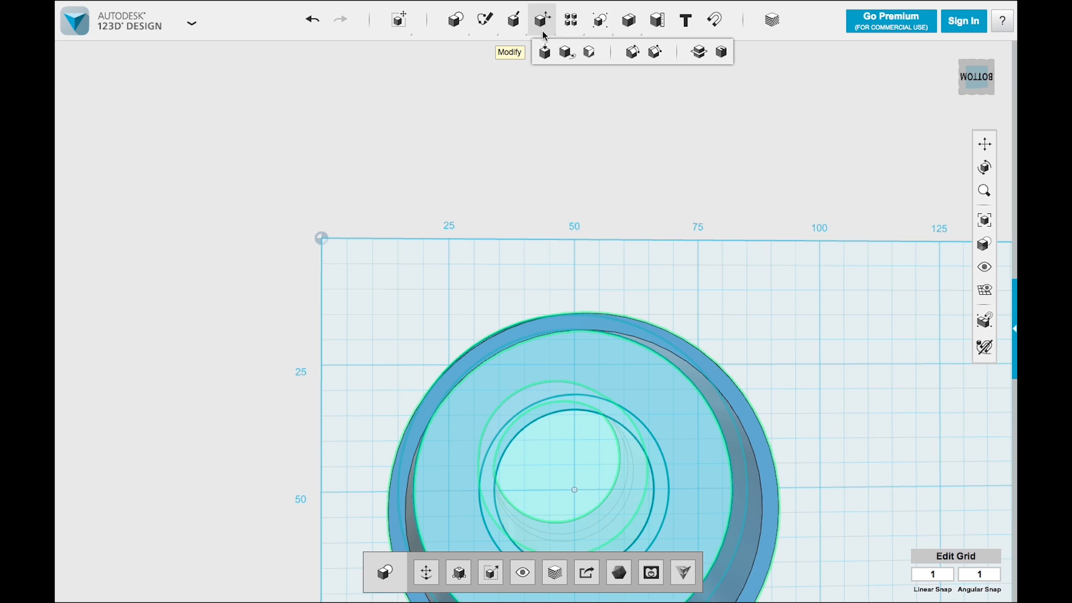
mouse_move(653, 52)
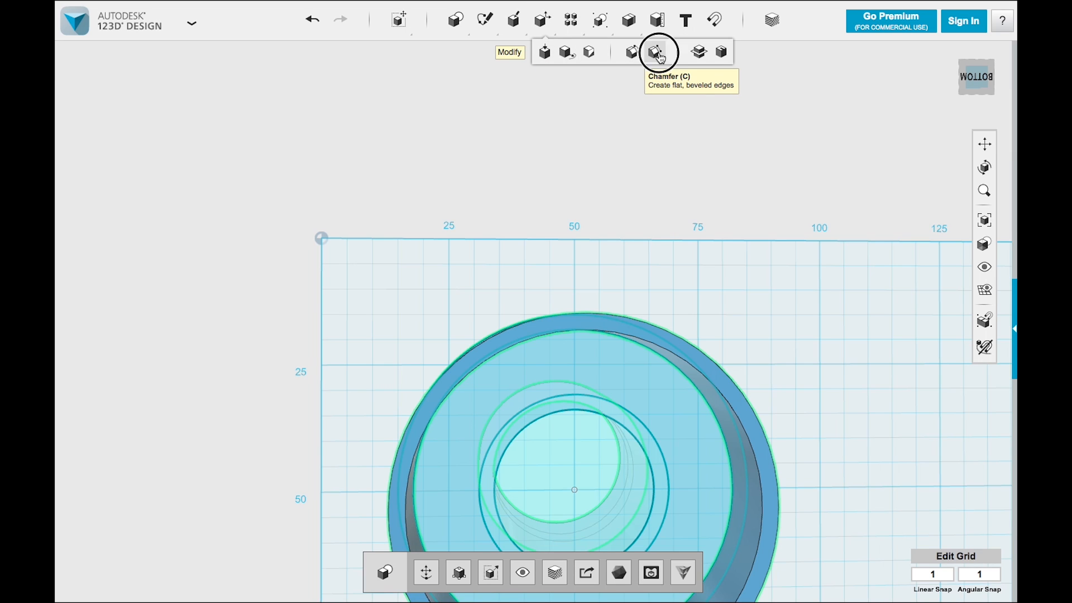
left_click(654, 52)
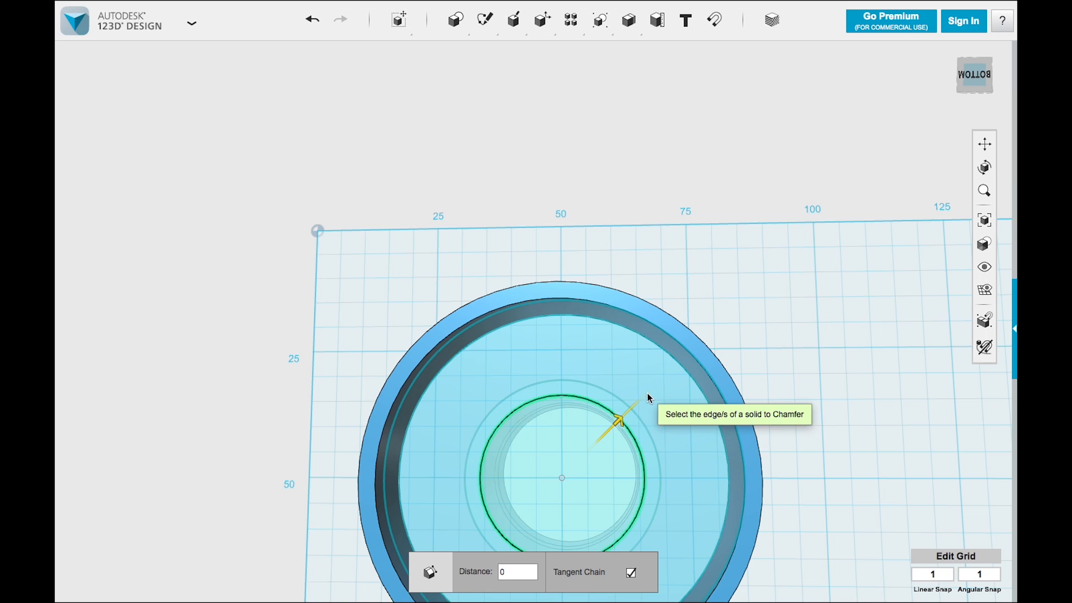
left_click(512, 571)
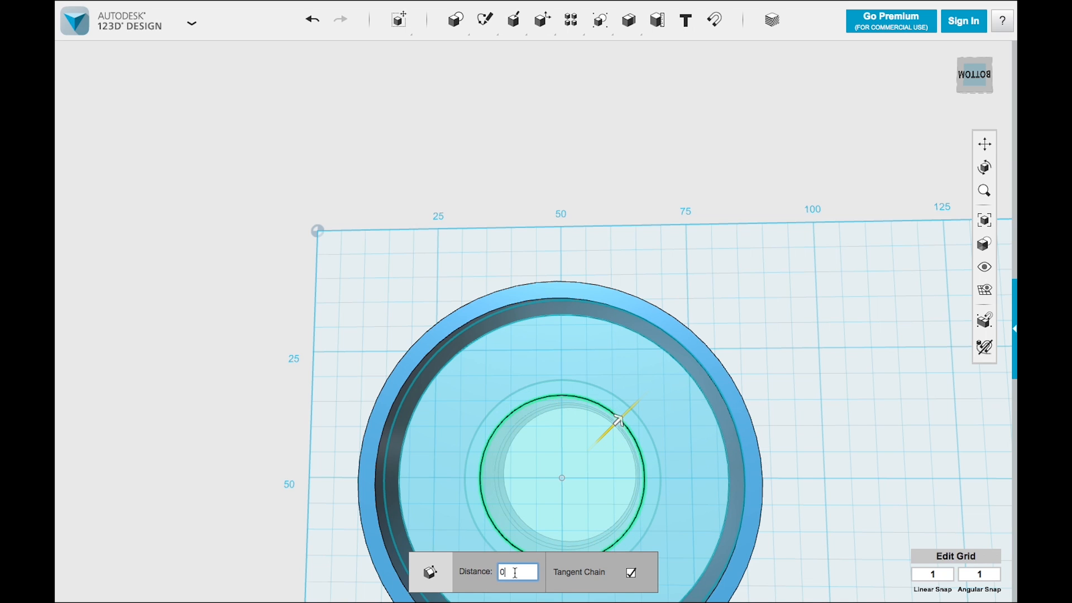
type("10")
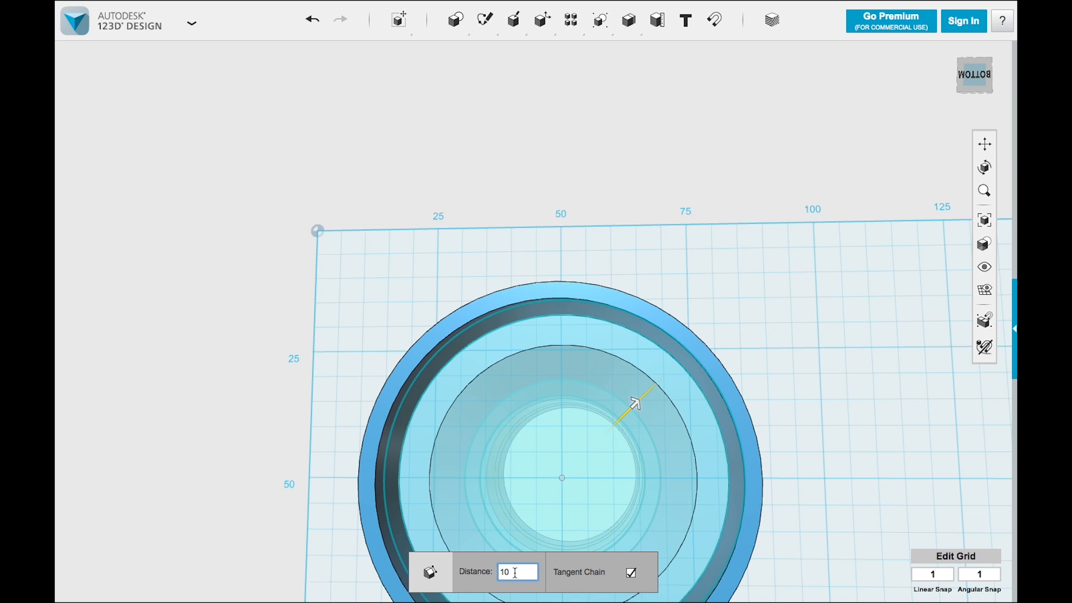
type("15")
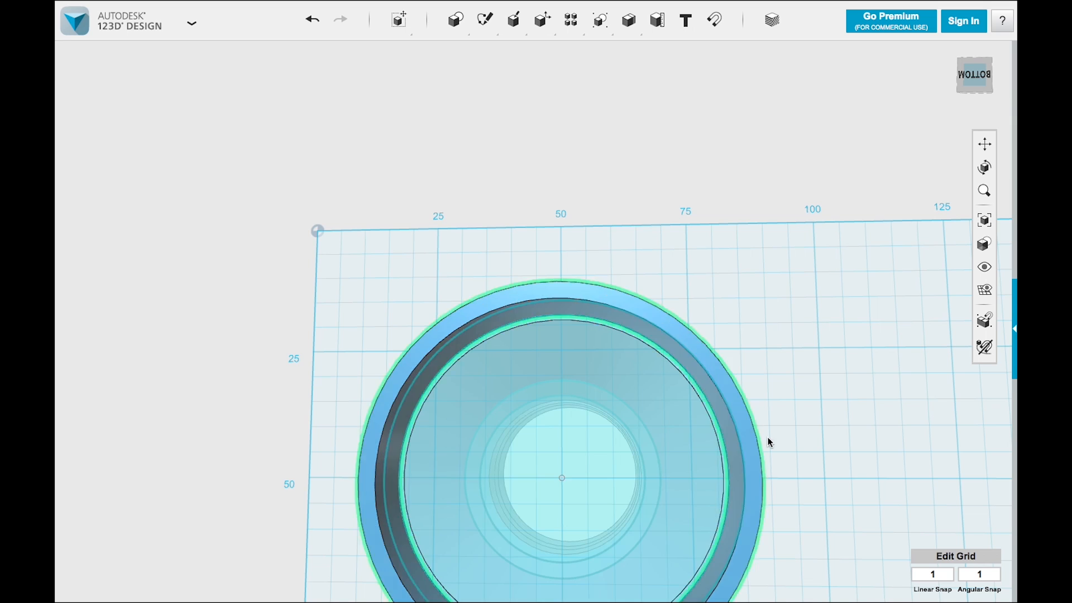
left_click_drag(769, 442, 800, 412)
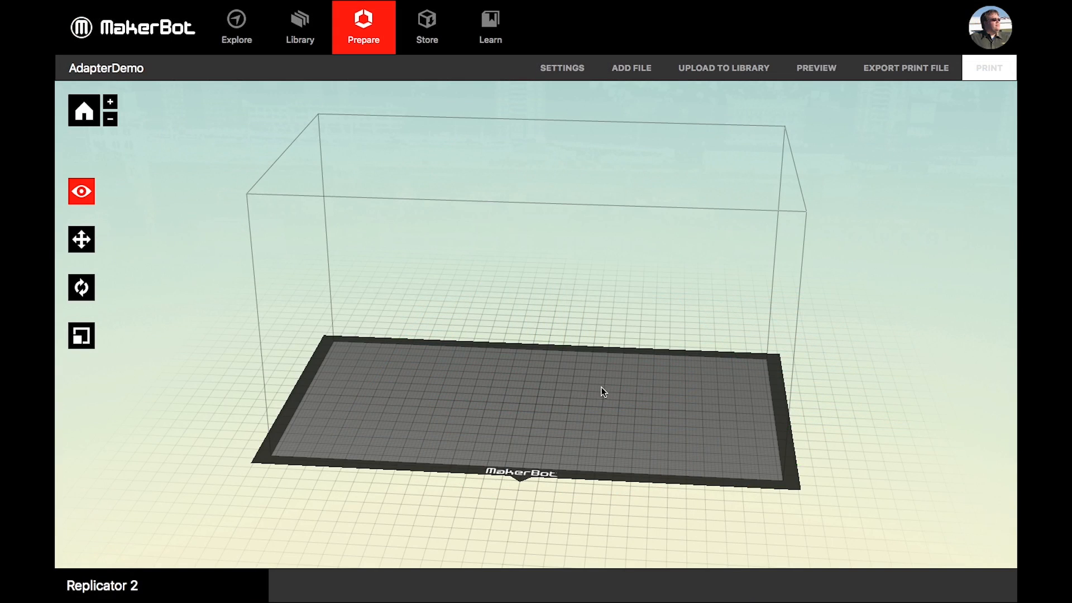
mouse_move(681, 144)
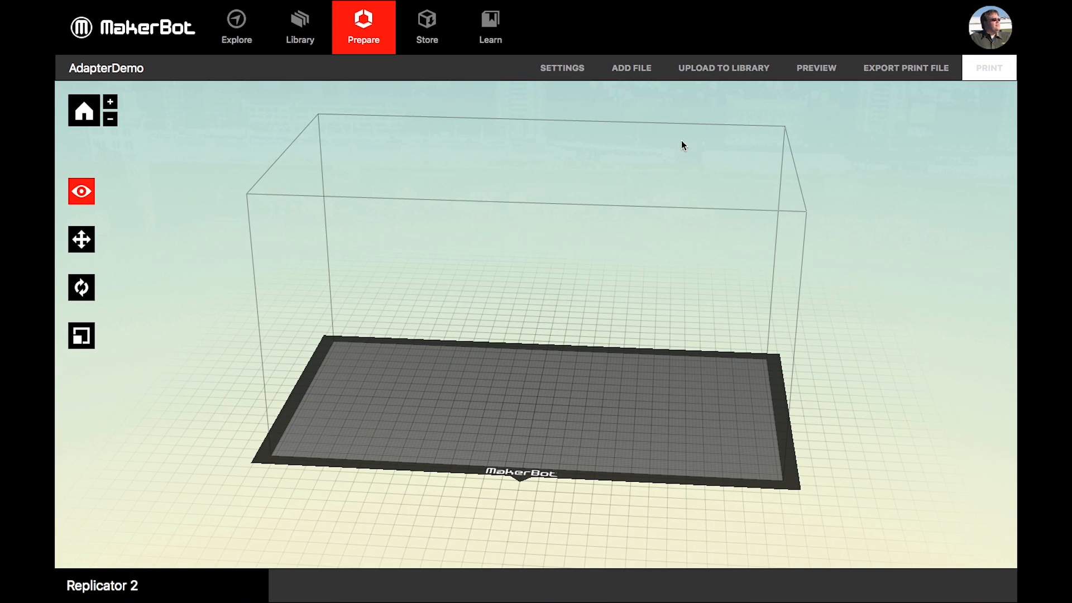
Step: Add the adapter model to the Replicator 2 build plate and orbit to inspect it
left_click(631, 68)
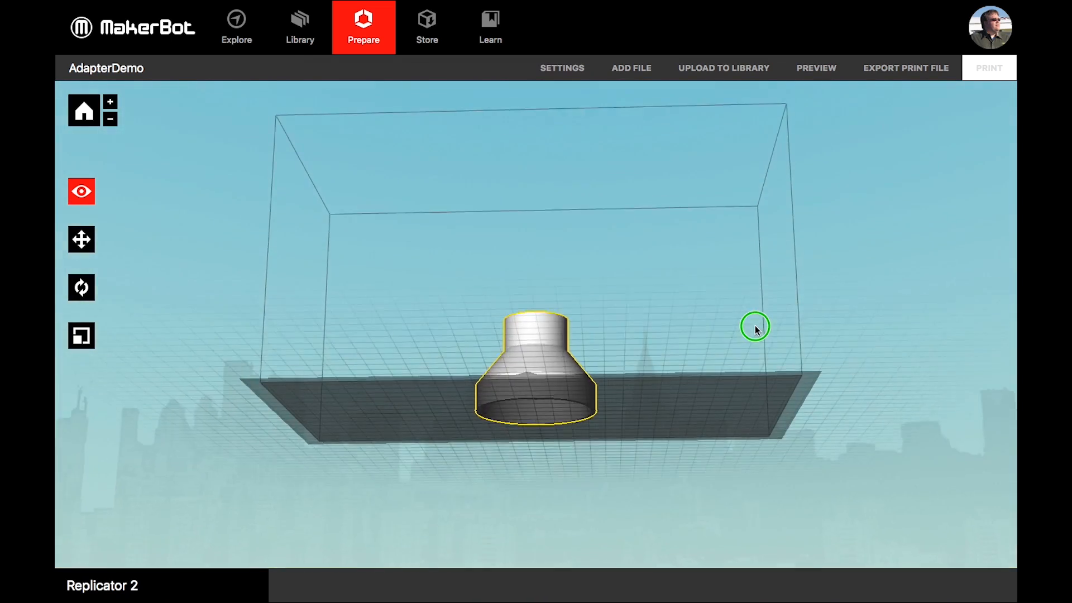
left_click_drag(755, 328, 770, 367)
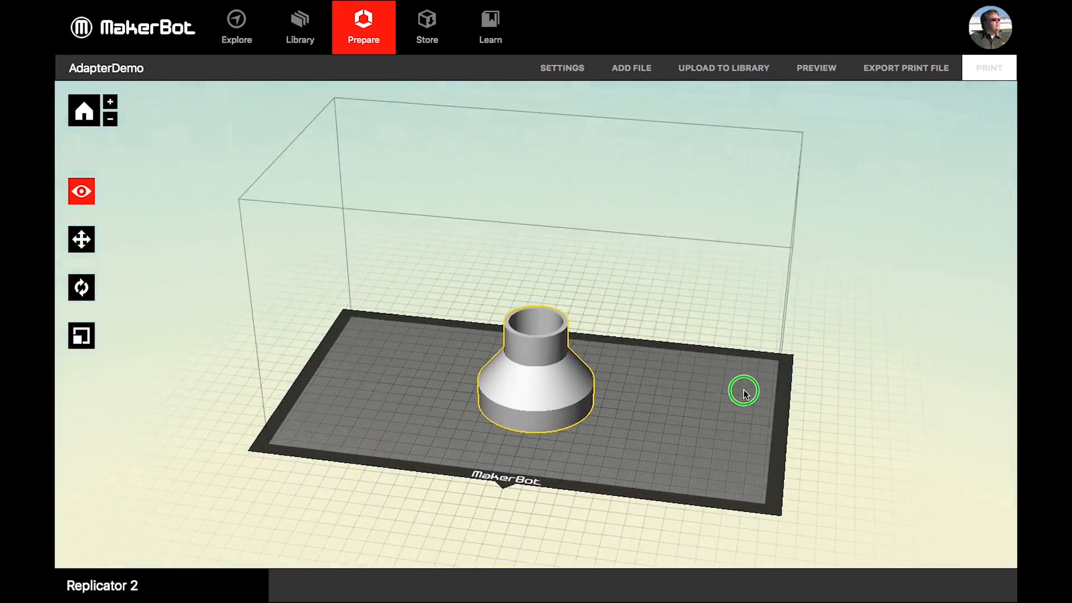
left_click_drag(744, 392, 582, 369)
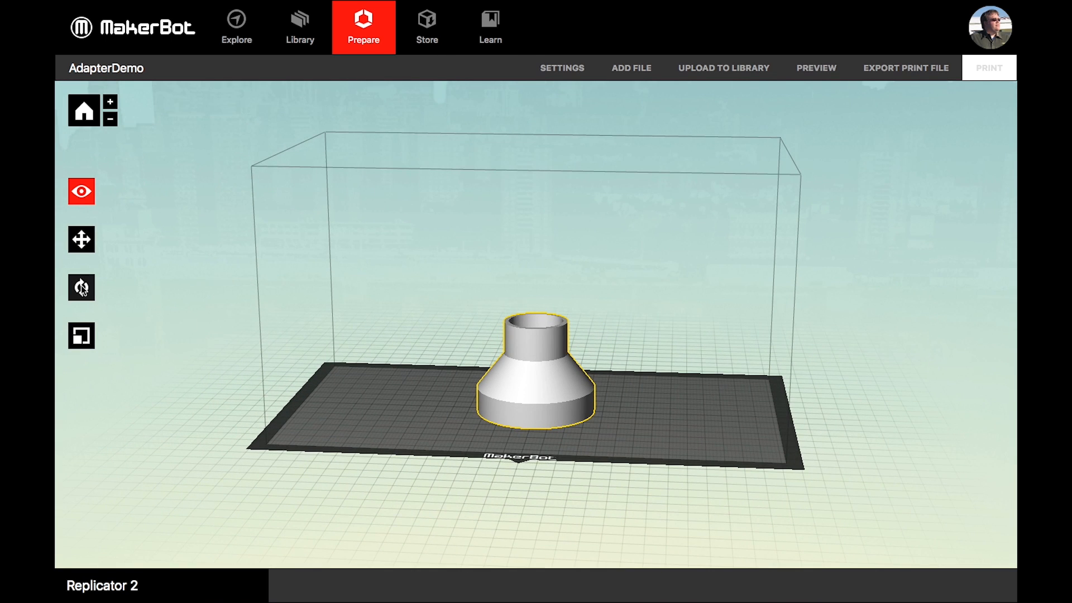
Step: Rotate the adapter +90° twice so its wide flared end is on top, narrow end on the plate
left_click(81, 286)
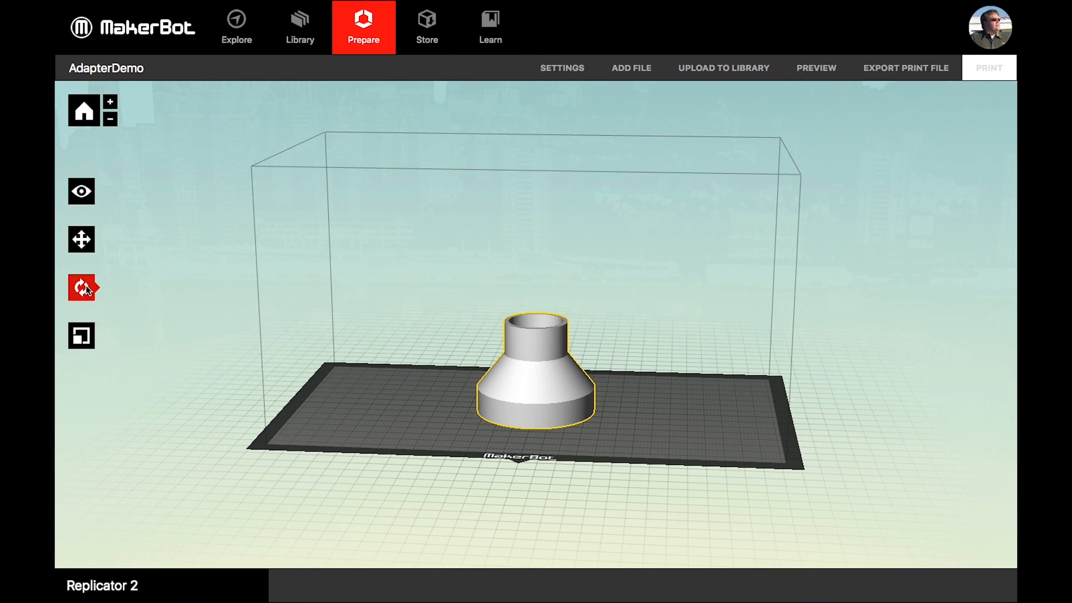
left_click(82, 287)
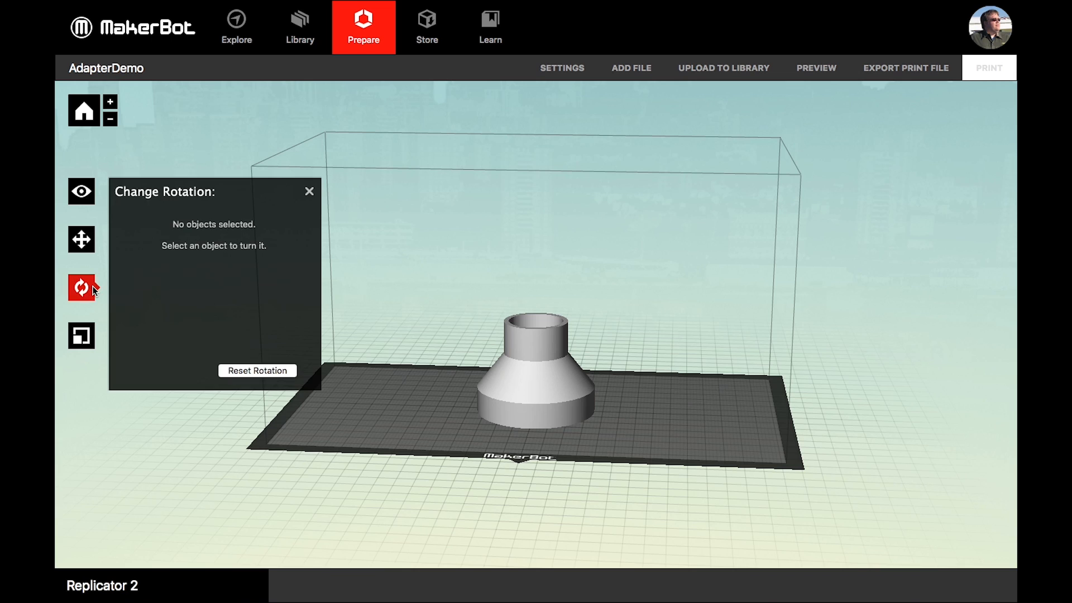
left_click(539, 393)
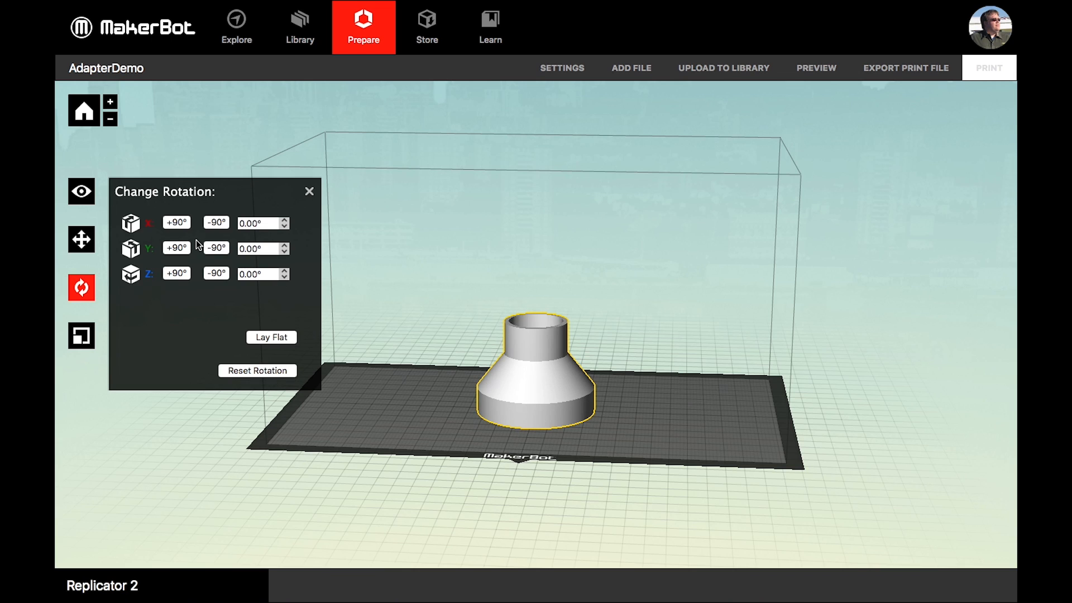
mouse_move(178, 248)
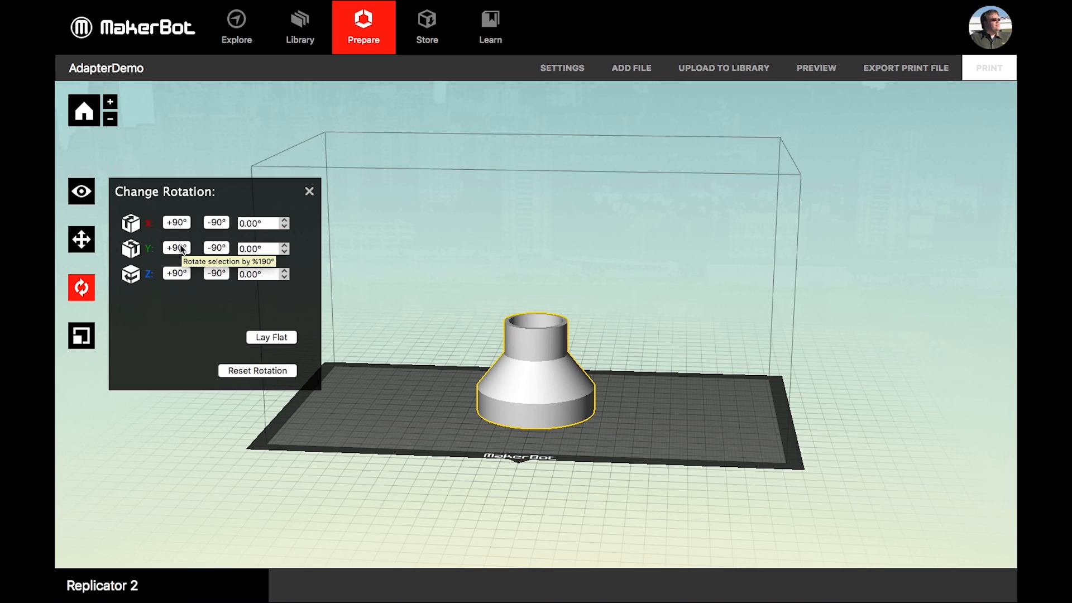
left_click(175, 223)
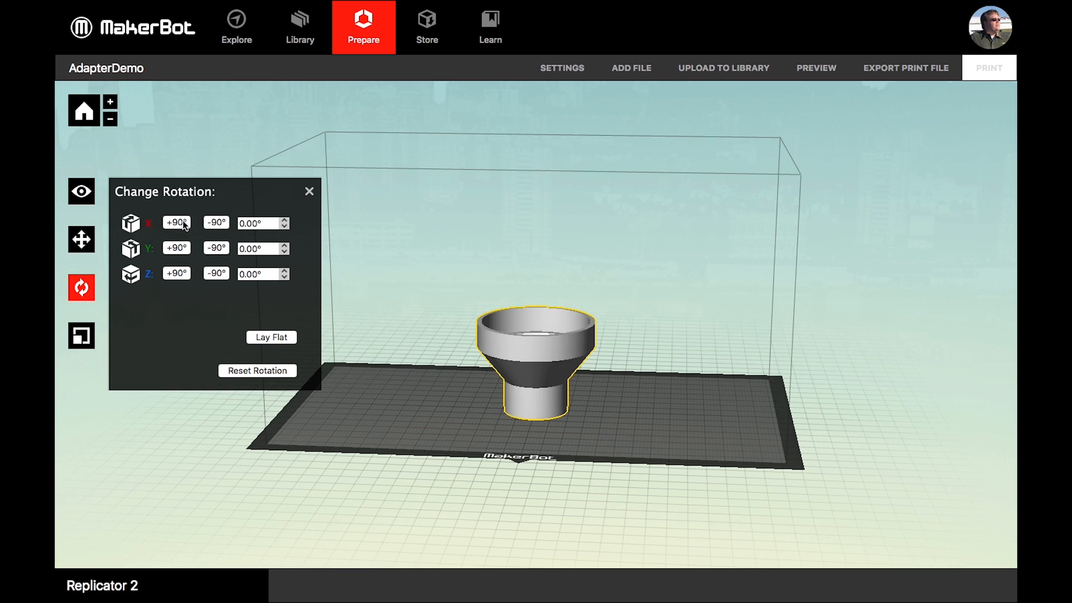
left_click(309, 191)
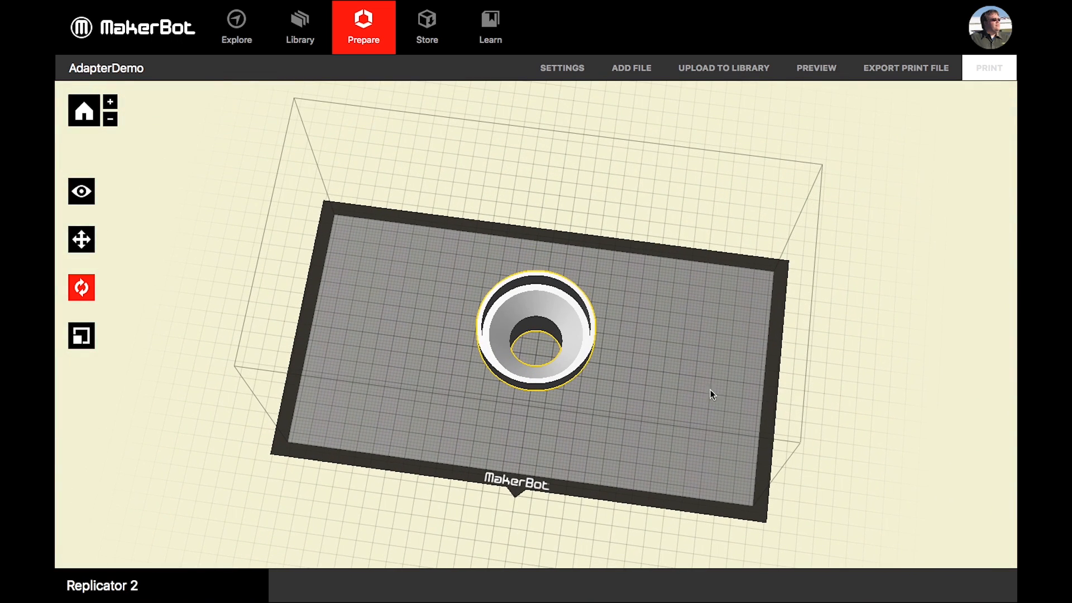
mouse_move(642, 376)
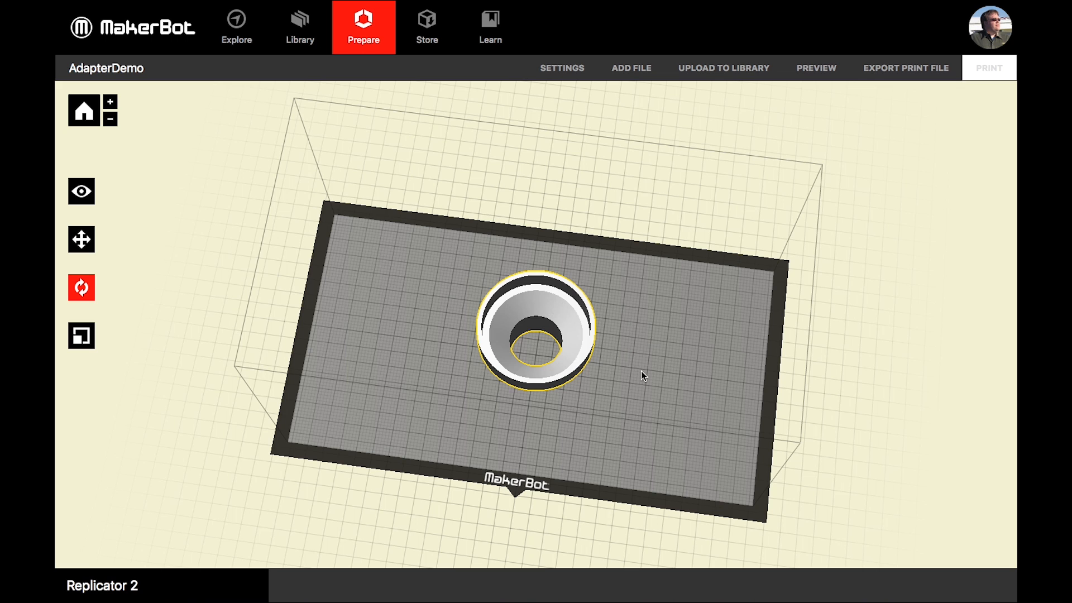
left_click_drag(642, 375, 649, 333)
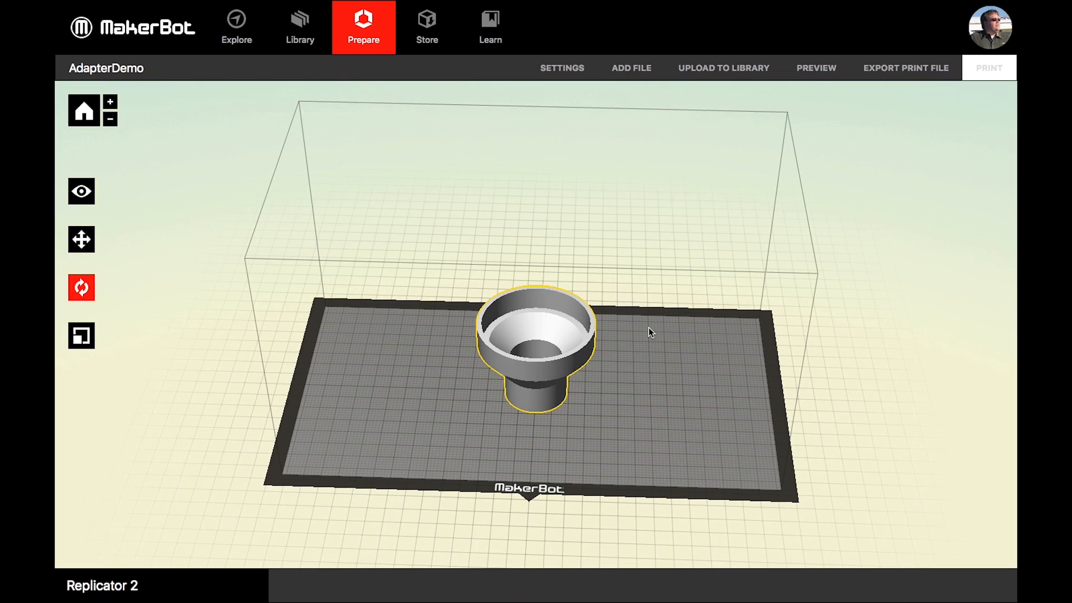
mouse_move(546, 339)
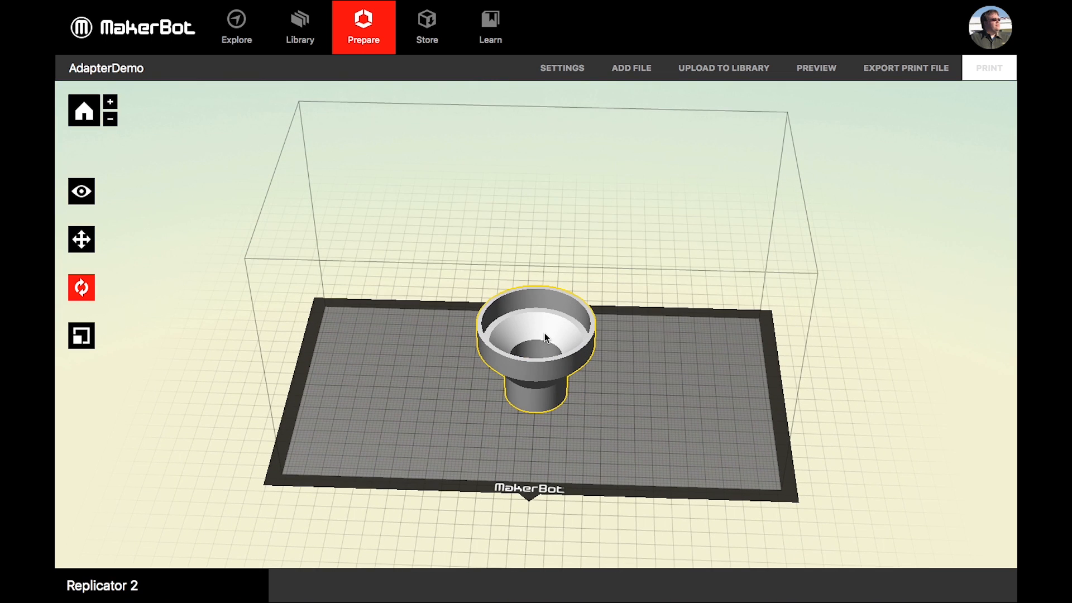
mouse_move(539, 360)
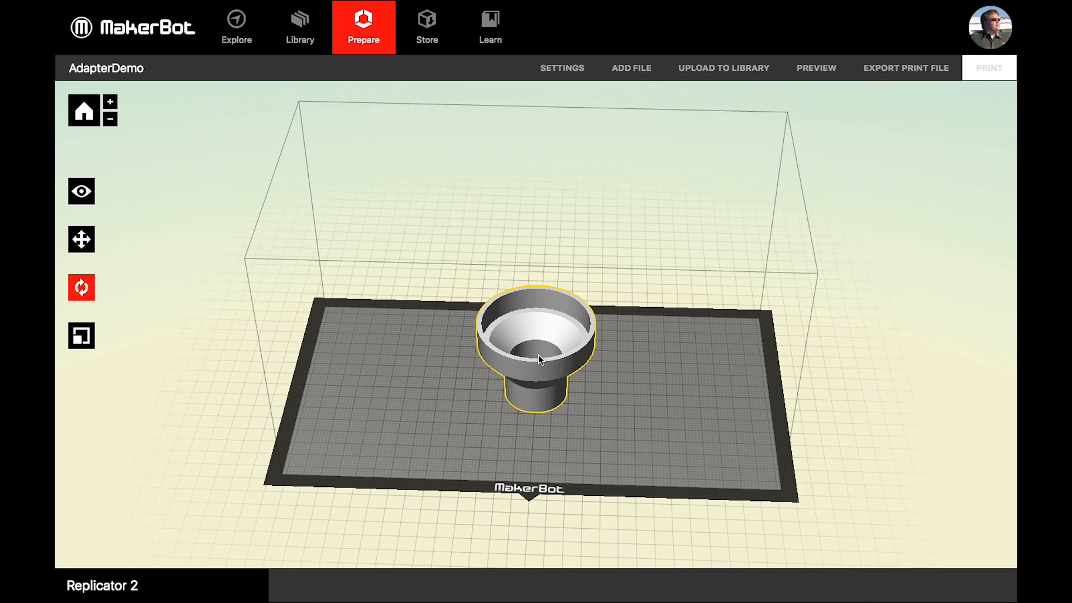
left_click_drag(539, 360, 672, 384)
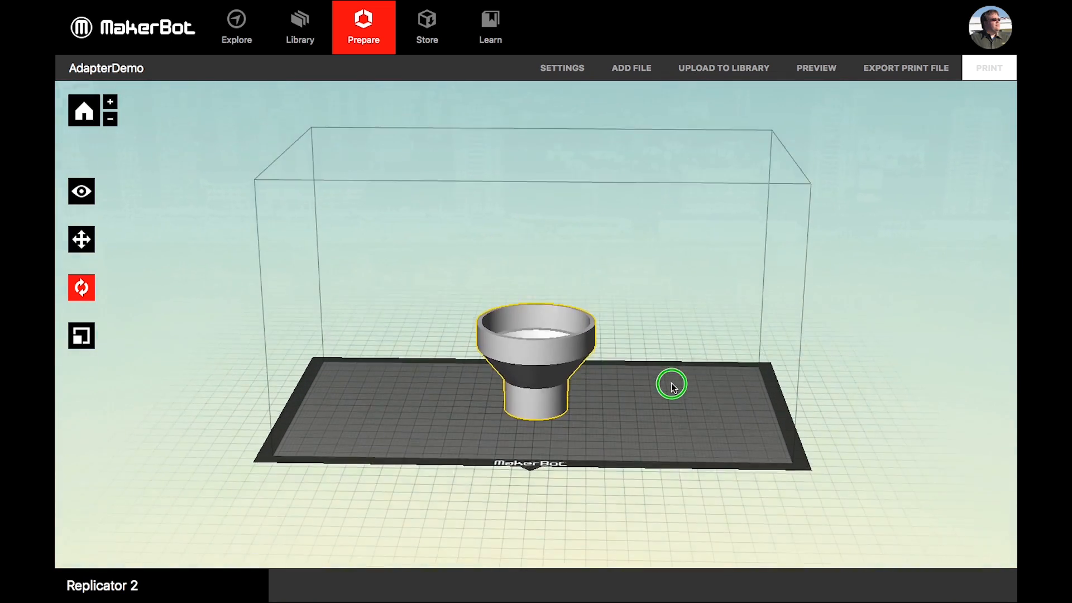